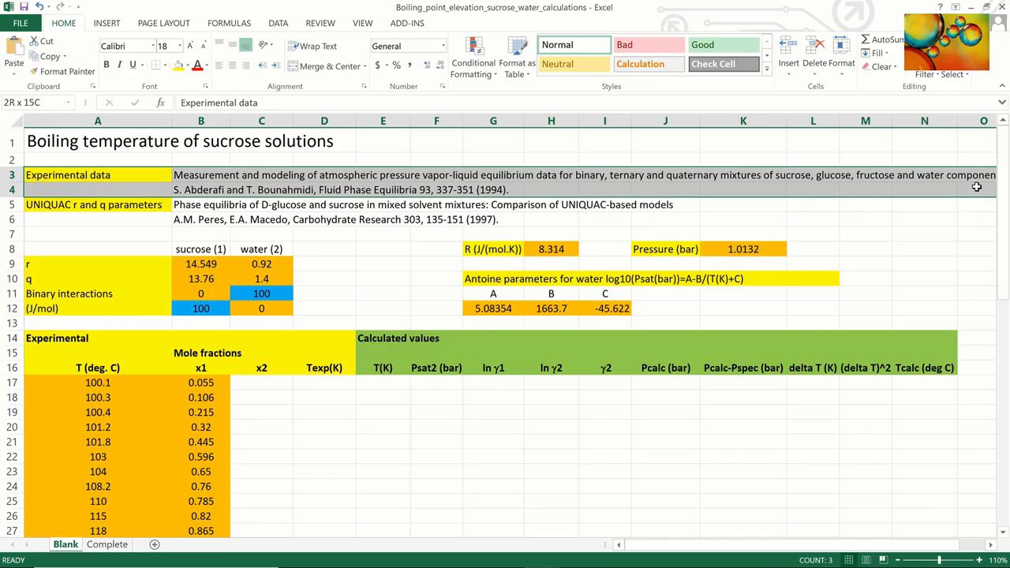
Step: Review the data source, UNIQUAC r/q and interaction parameters, and gas constant on the sheet
{"action": "left_click", "coordinate": [115, 205]}
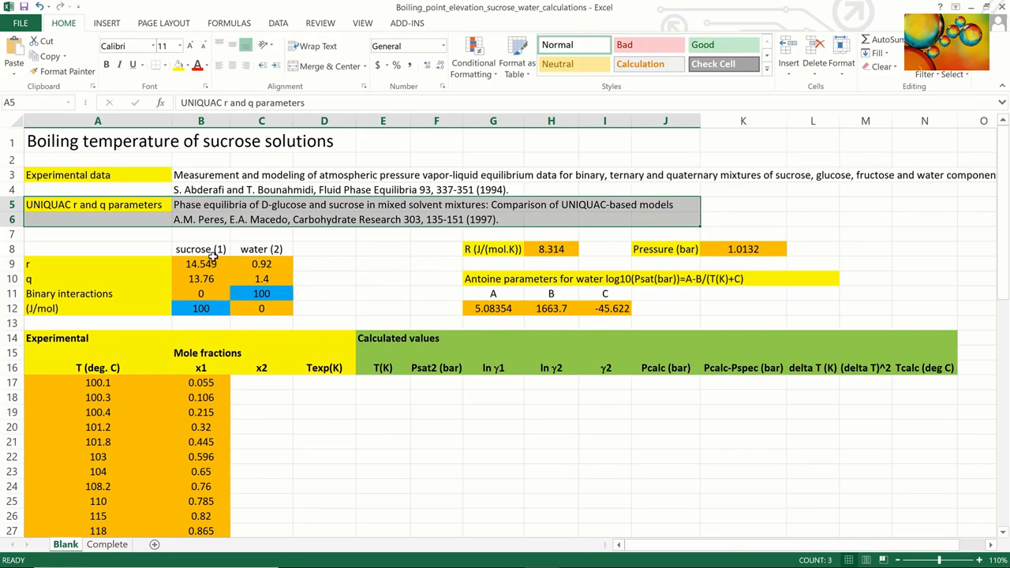
{"action": "left_click", "coordinate": [200, 248]}
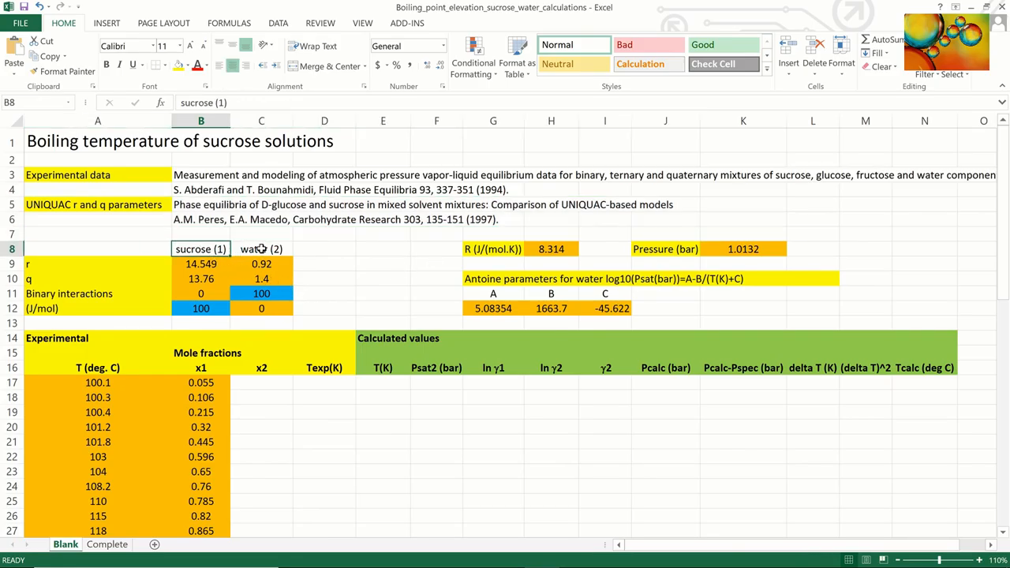
{"action": "left_click", "coordinate": [261, 249]}
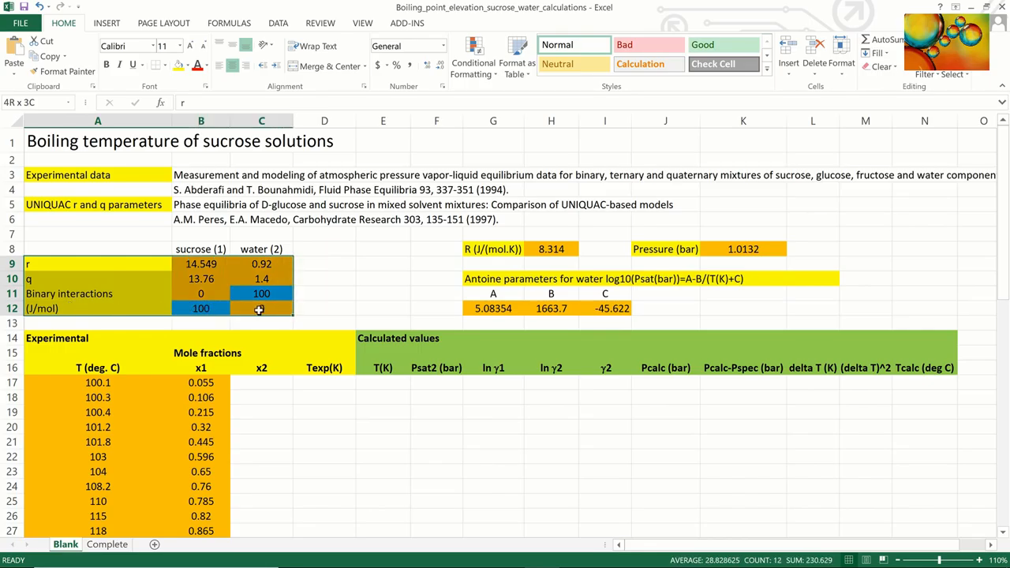
{"action": "left_click", "coordinate": [261, 292]}
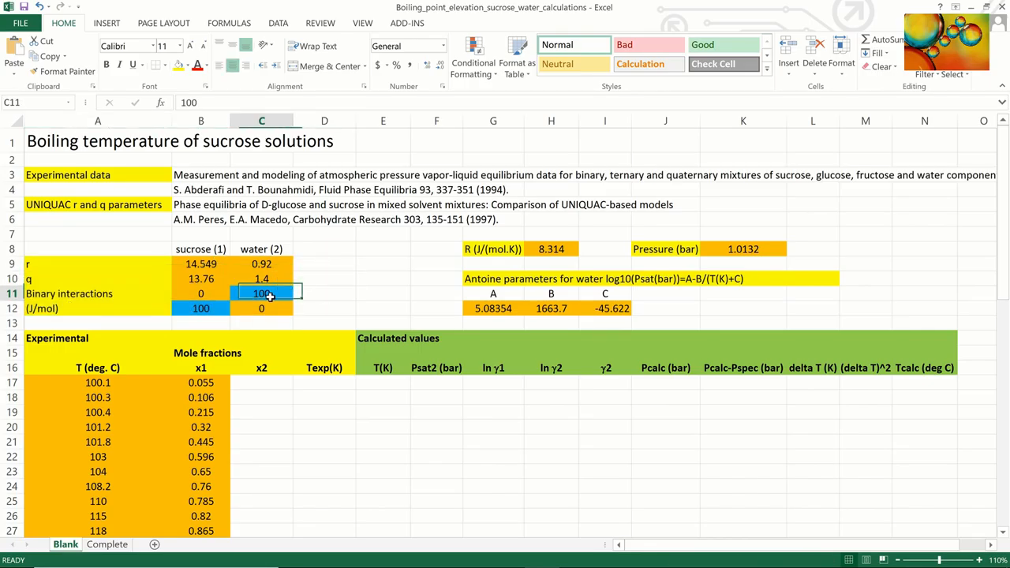
{"action": "left_click", "coordinate": [201, 307]}
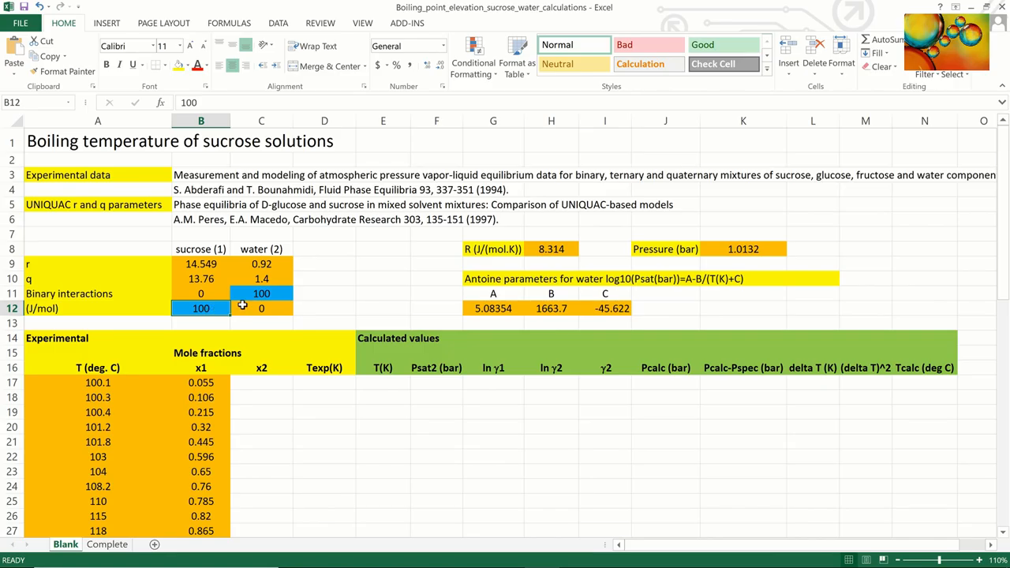
{"action": "left_click", "coordinate": [493, 249]}
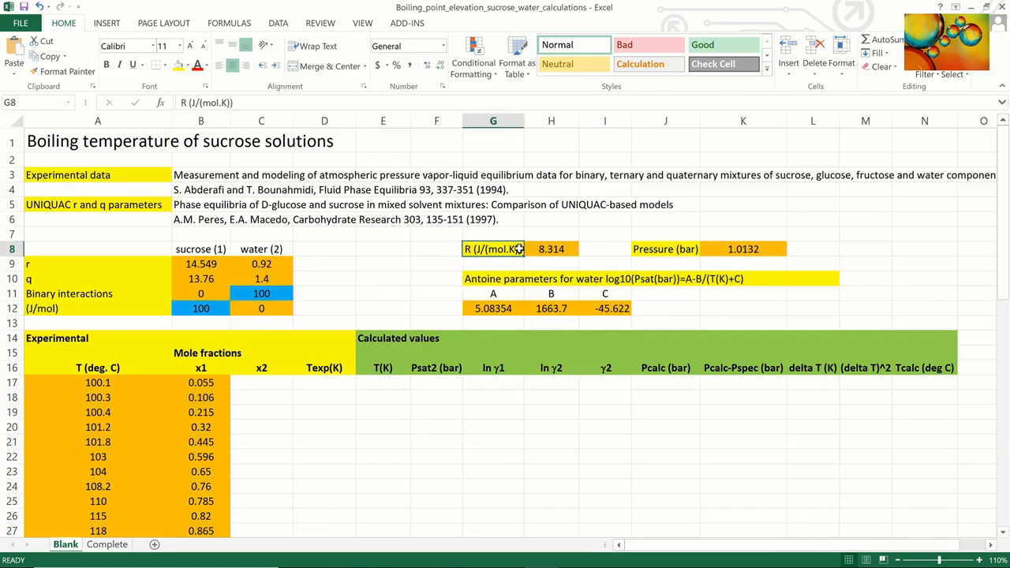
{"action": "left_click", "coordinate": [550, 248]}
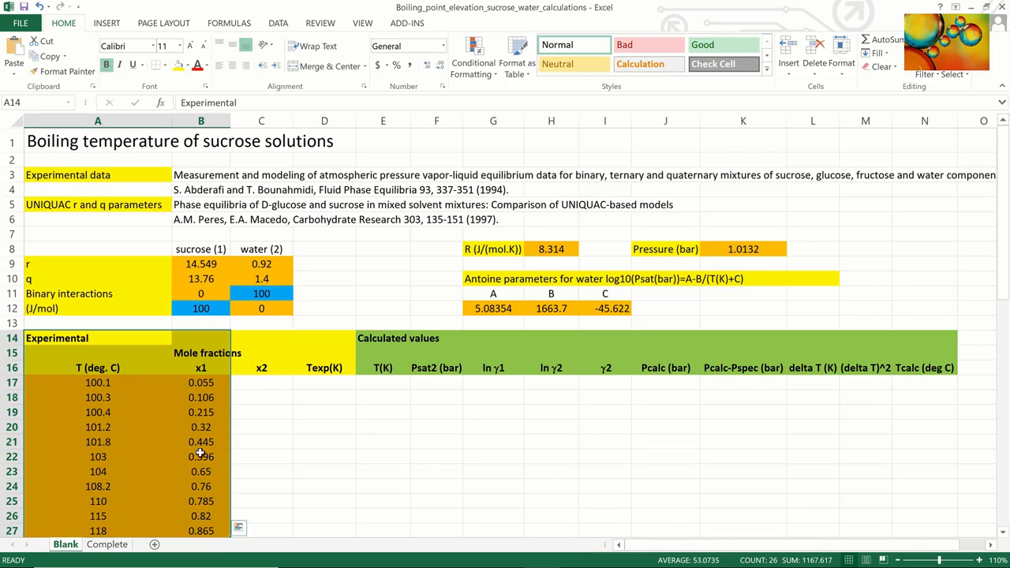
Step: Enter the x2 formula =1-B17 in the first data row
{"action": "left_click", "coordinate": [200, 368]}
{"action": "type", "text": "="}
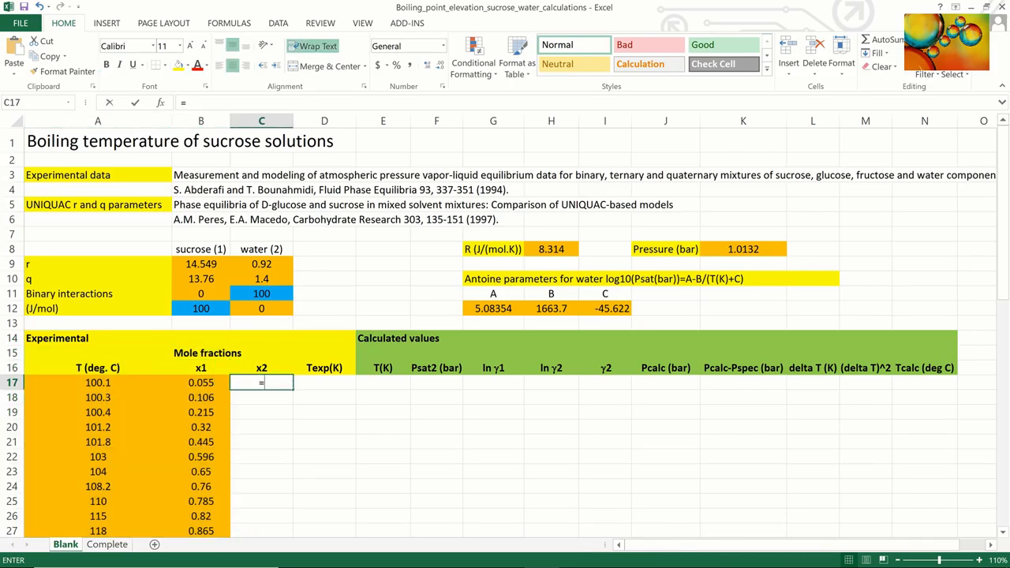
{"action": "type", "text": "1-"}
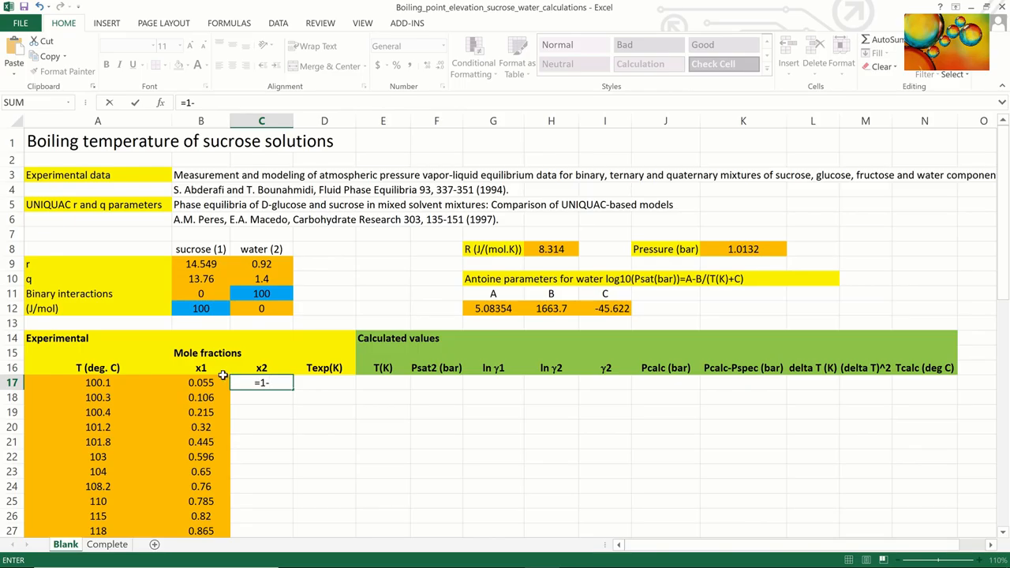
{"action": "left_click", "coordinate": [200, 382]}
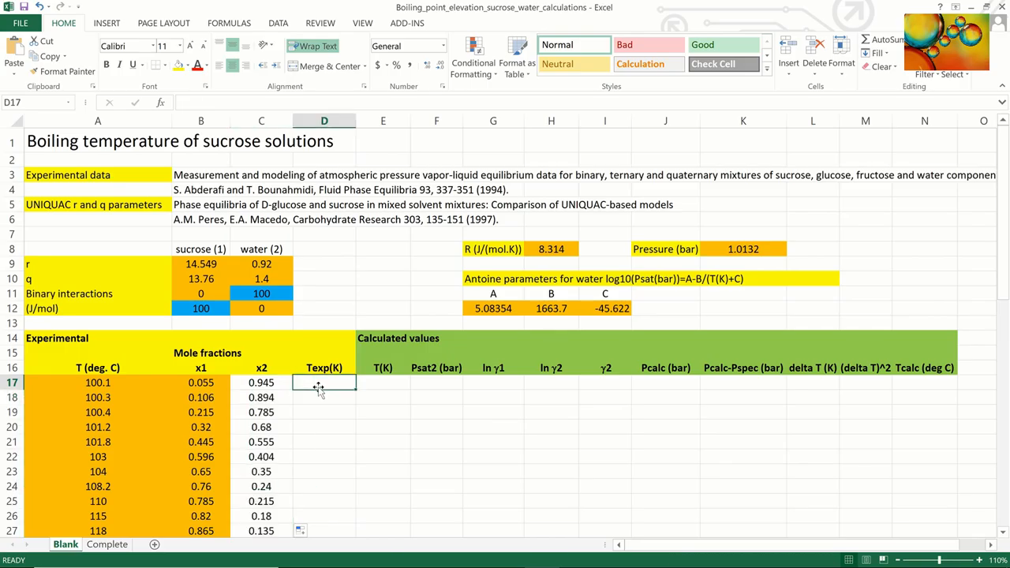
Step: Convert experimental temperatures to kelvin (+273.15) and fill Texp(K) down to row 27
{"action": "type", "text": "="}
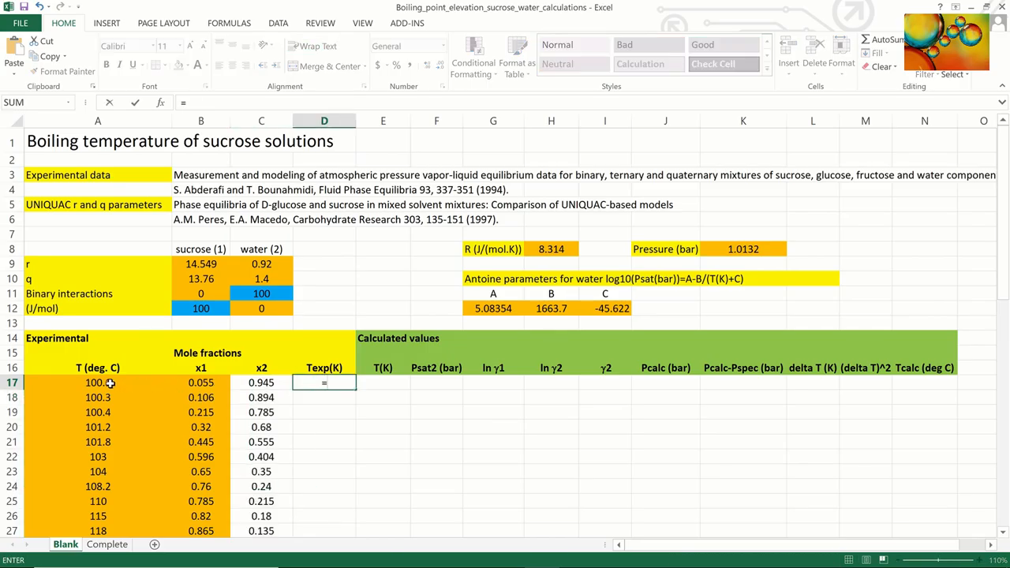
{"action": "left_click", "coordinate": [98, 382]}
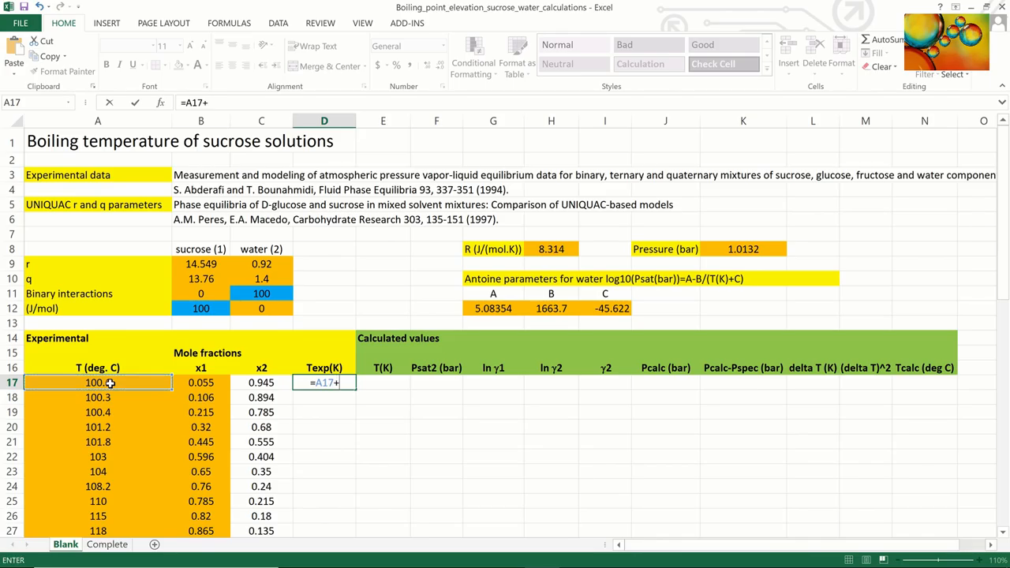
{"action": "type", "text": "273"}
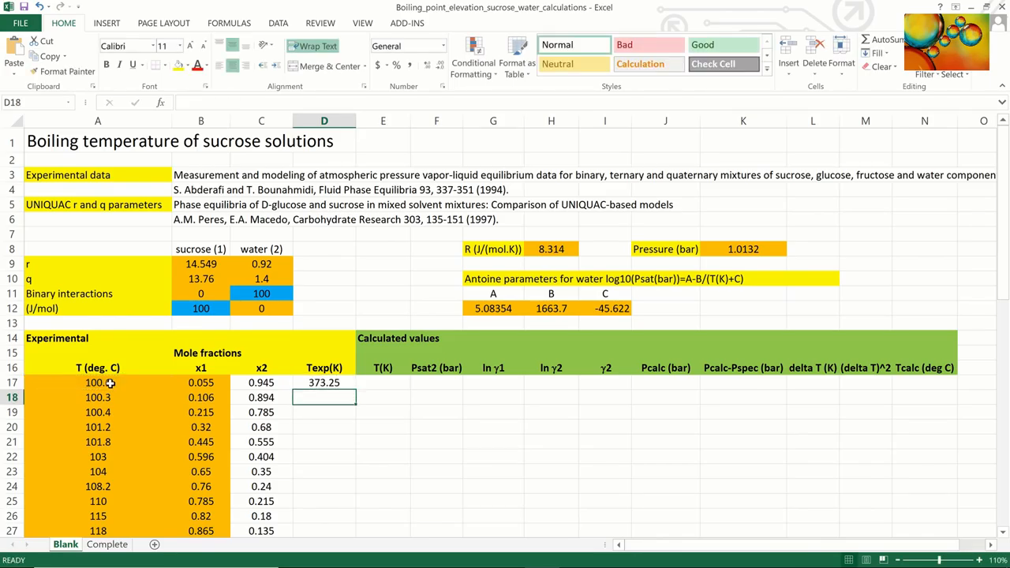
{"action": "left_click", "coordinate": [323, 382]}
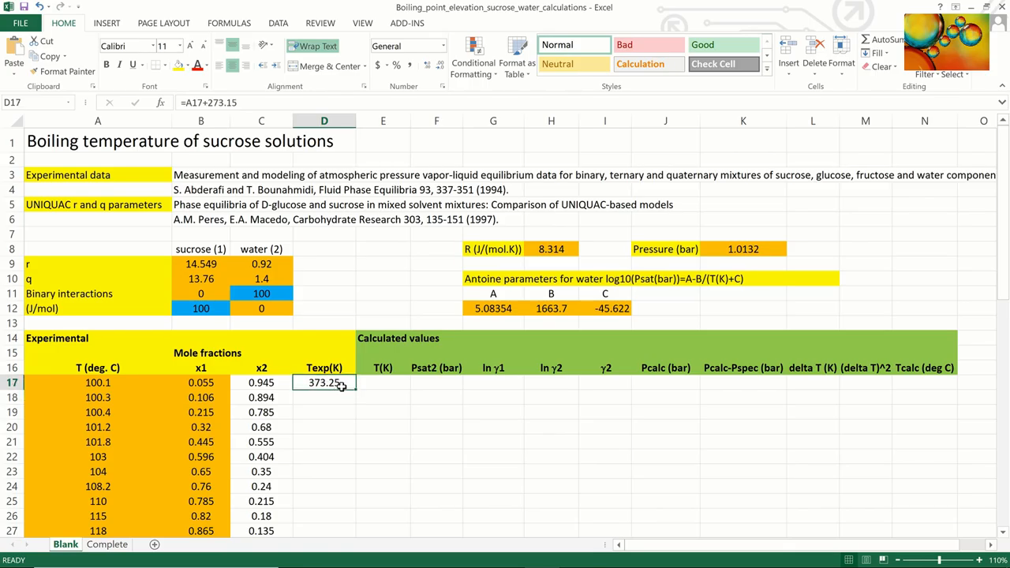
{"action": "left_click_drag", "start_coordinate": [324, 383], "coordinate": [324, 531]}
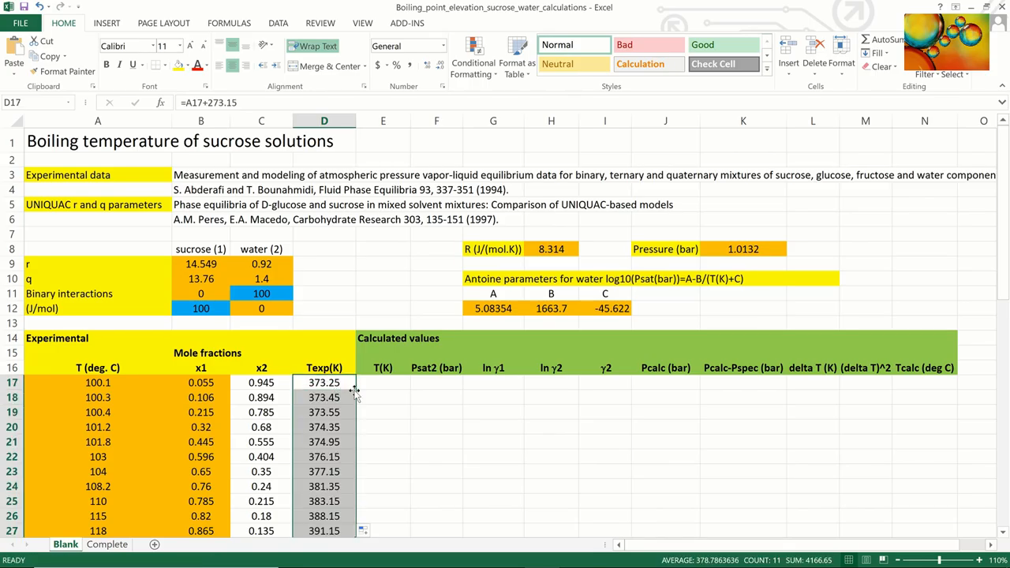
{"action": "left_click", "coordinate": [382, 383]}
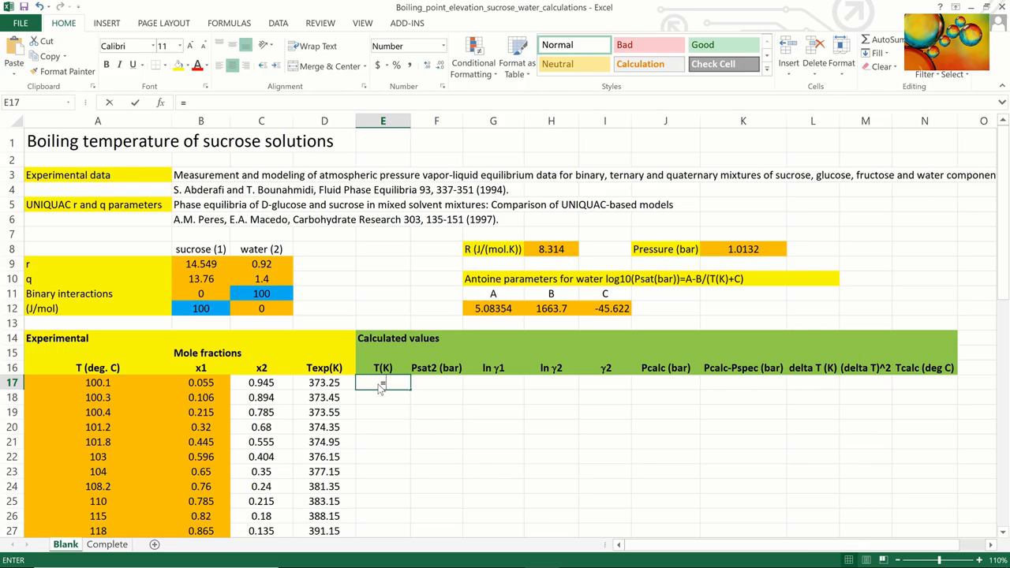
Step: Set the first T(K) to =D17 and begin the Psat2 Antoine formula with parameters A and B
{"action": "type", "text": "=D17"}
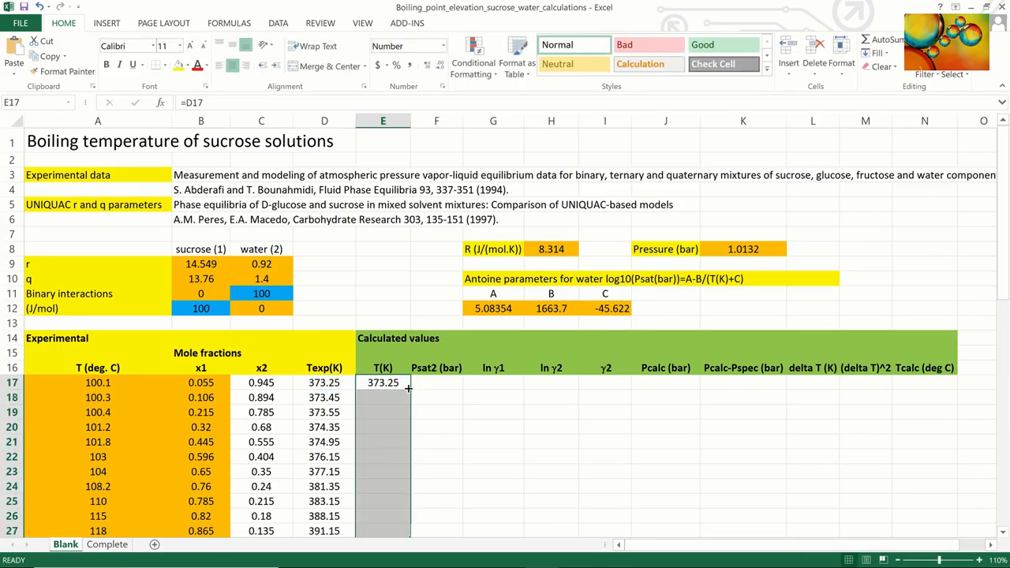
{"action": "left_click", "coordinate": [436, 383]}
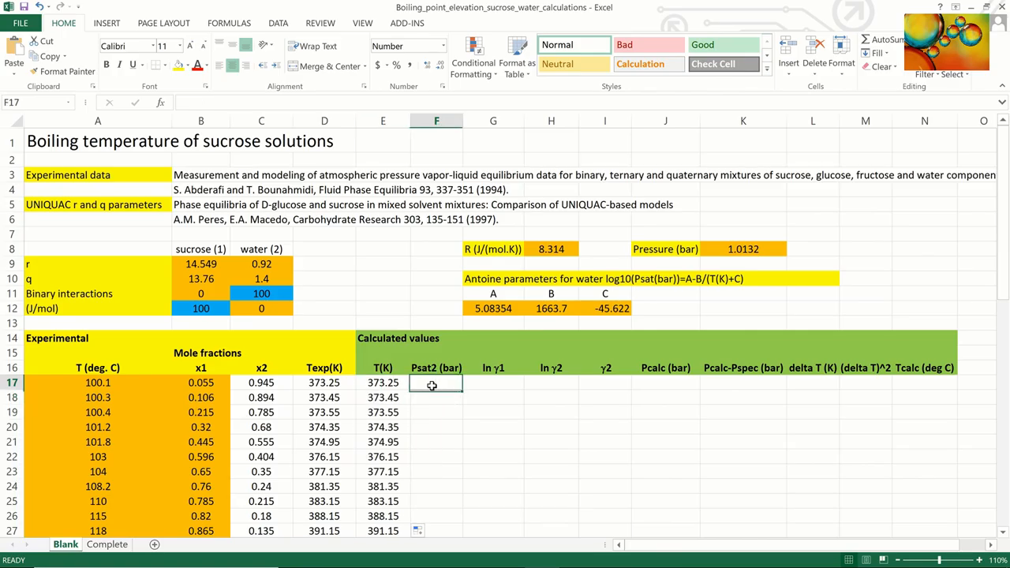
{"action": "type", "text": "=1"}
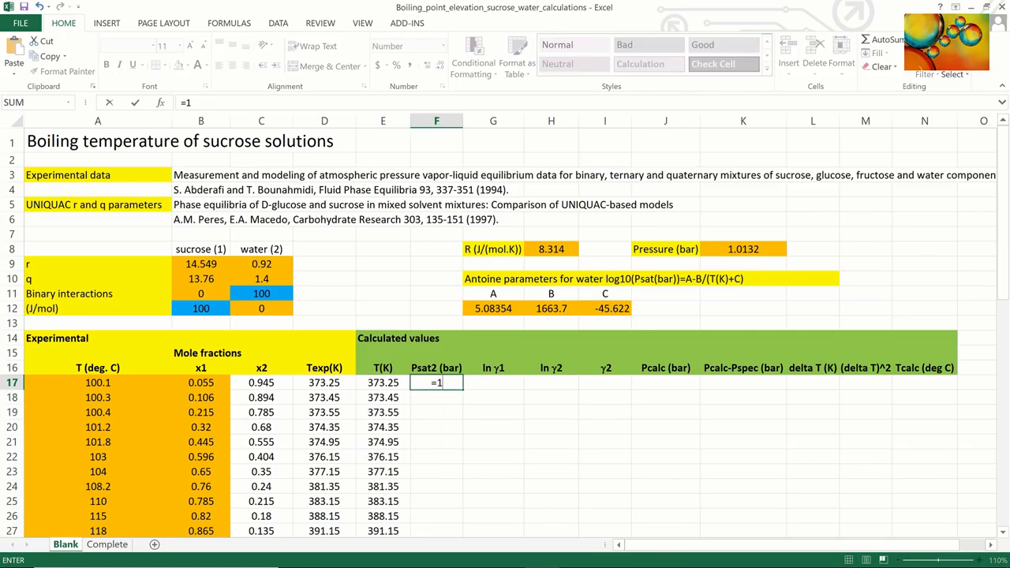
{"action": "type", "text": "0^"}
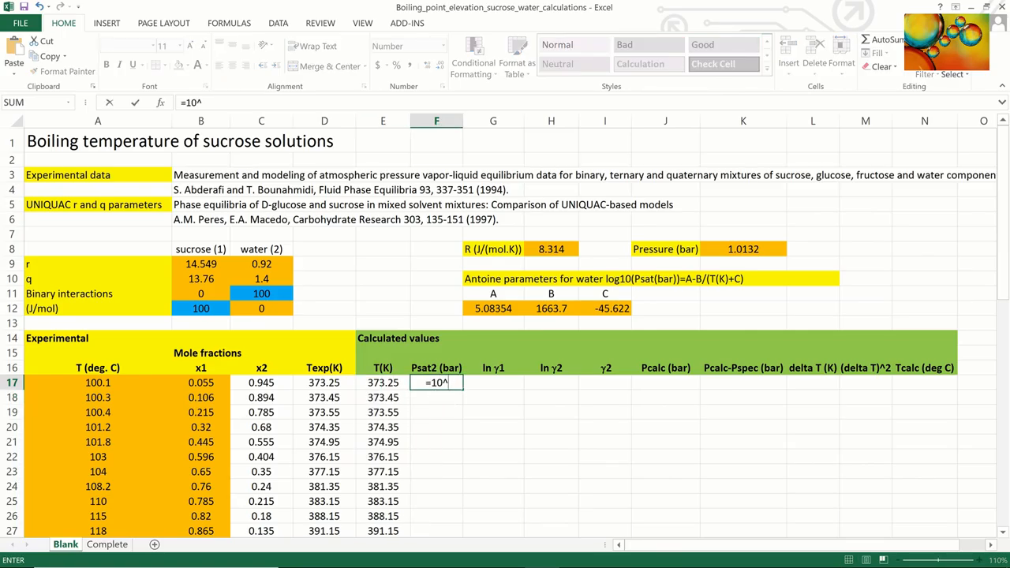
{"action": "type", "text": "("}
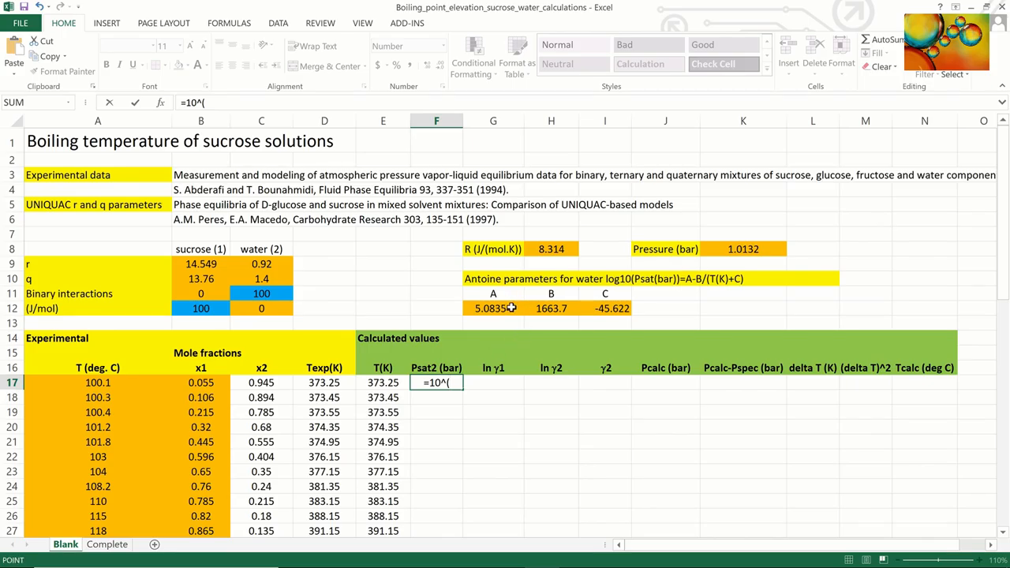
{"action": "left_click", "coordinate": [493, 308]}
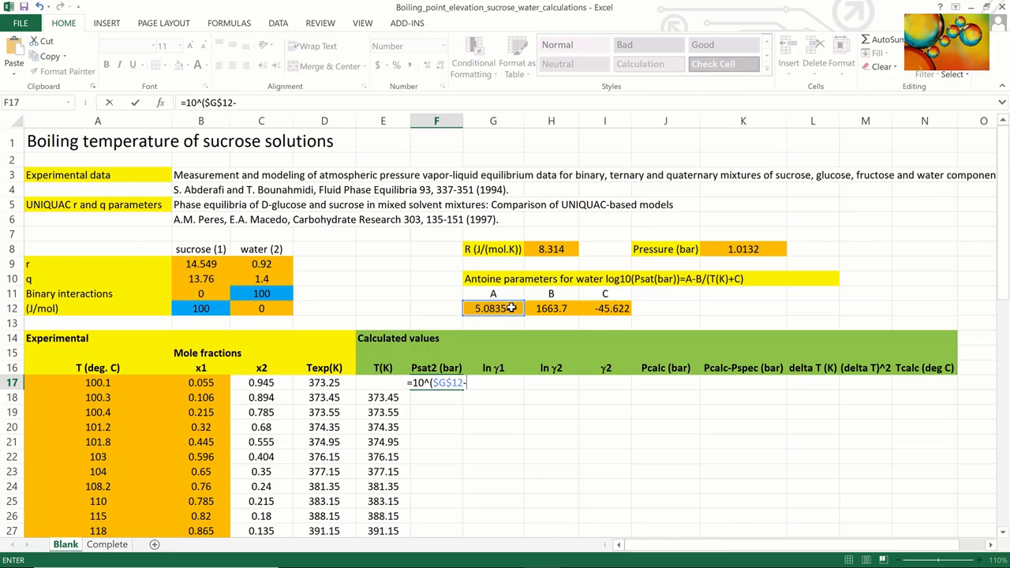
{"action": "left_click", "coordinate": [551, 308]}
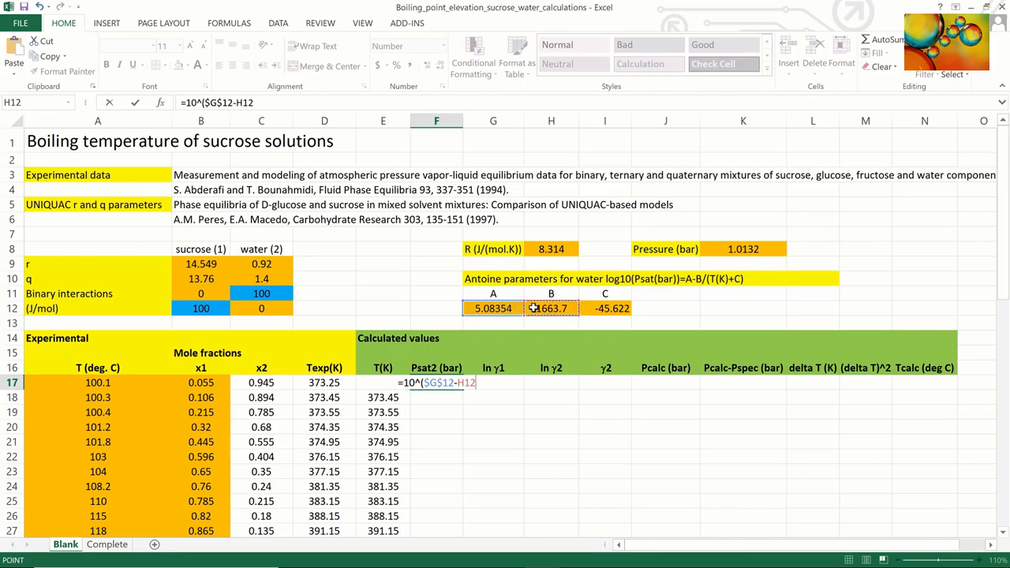
{"action": "key", "text": "f4"}
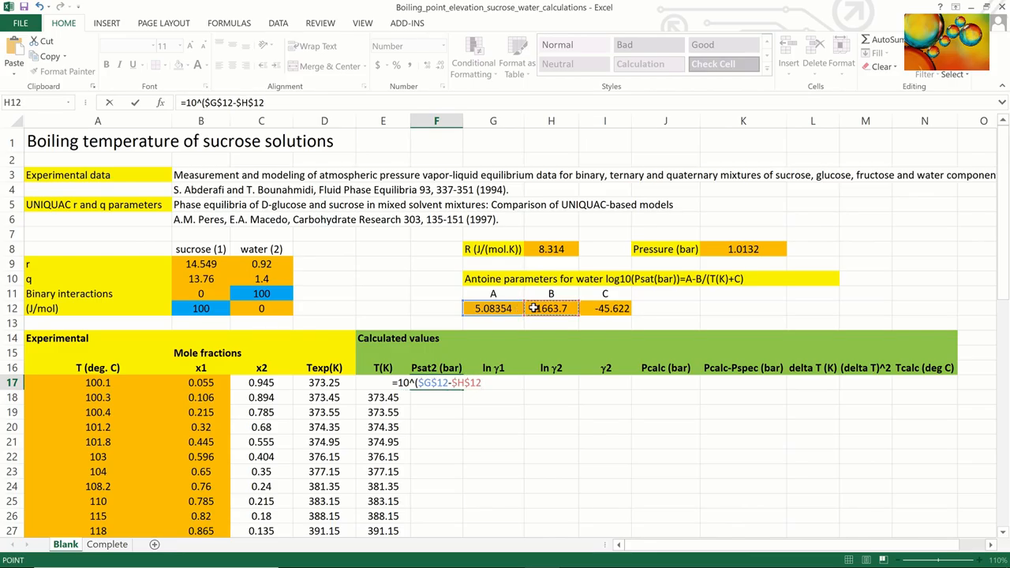
Step: Complete the Antoine formula with T(K) and absolute C, and fill Psat2 down to row 27
{"action": "type", "text": "/("}
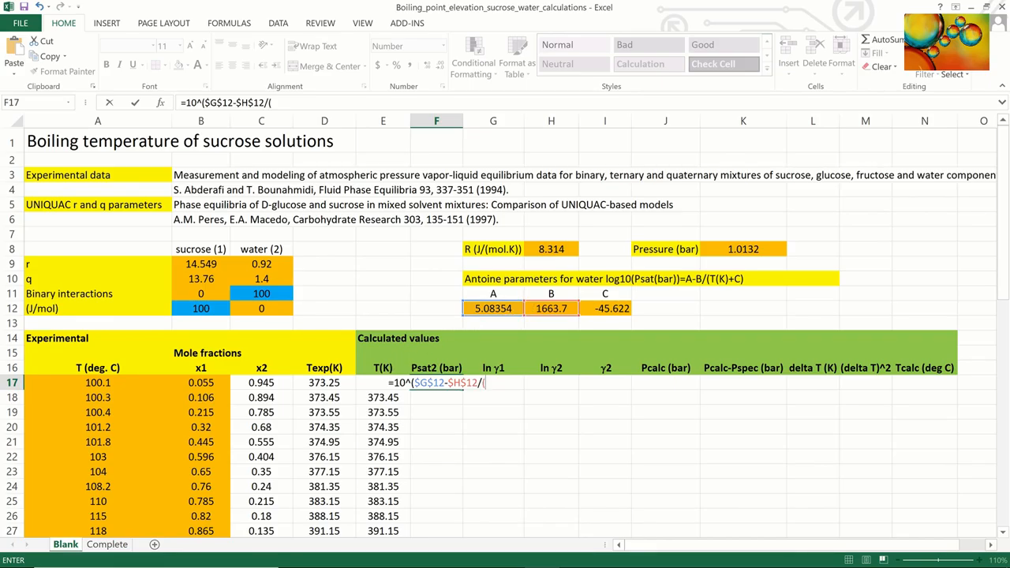
{"action": "left_click", "coordinate": [382, 397]}
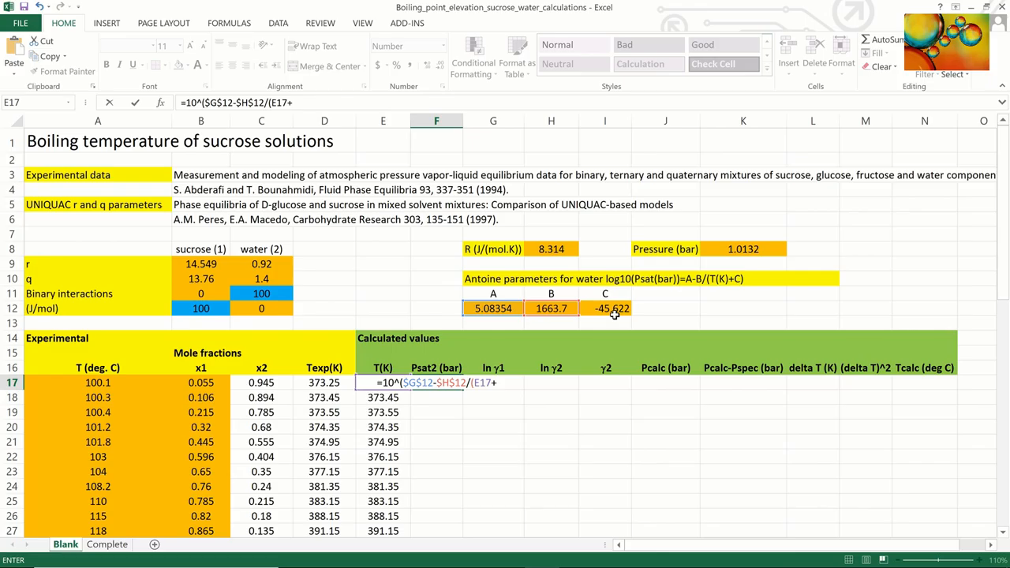
{"action": "left_click", "coordinate": [604, 308]}
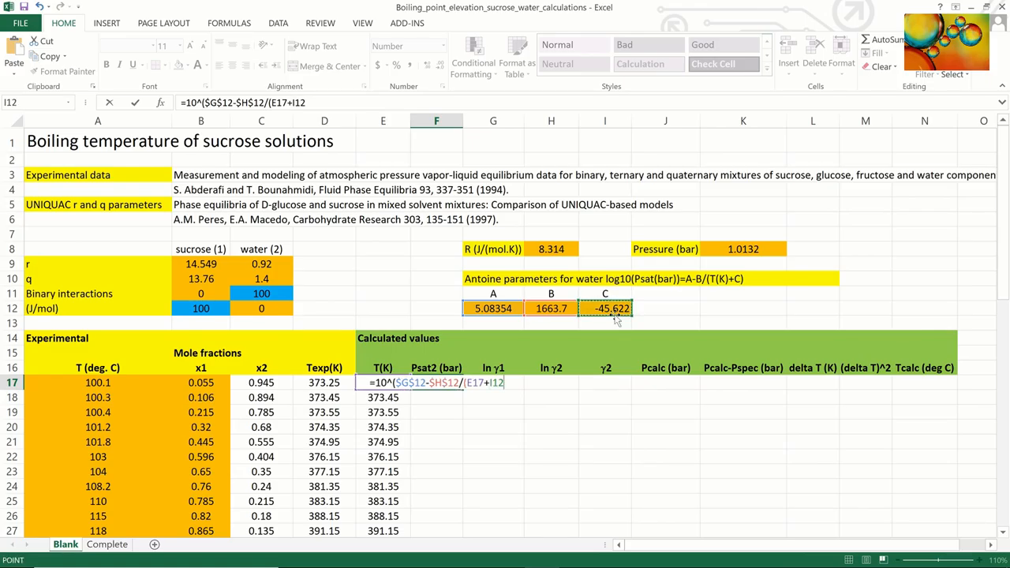
{"action": "key", "text": "f4"}
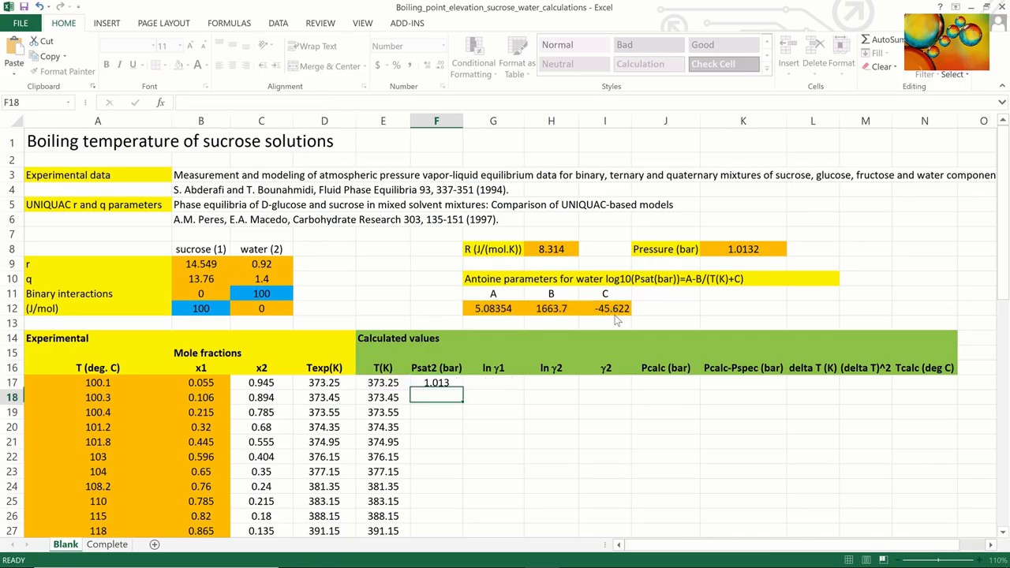
{"action": "left_click", "coordinate": [437, 382]}
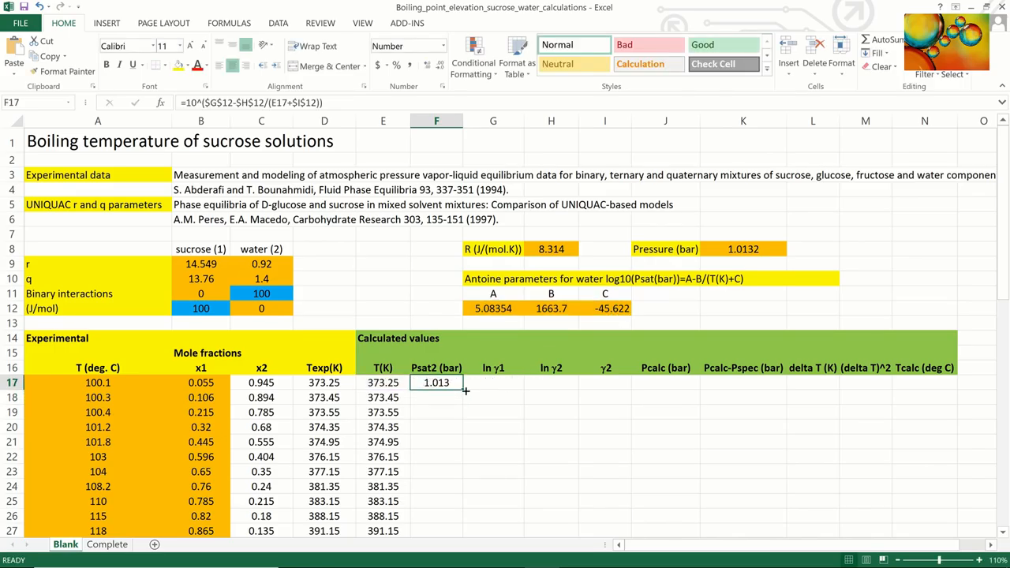
{"action": "left_click_drag", "start_coordinate": [465, 388], "coordinate": [436, 530]}
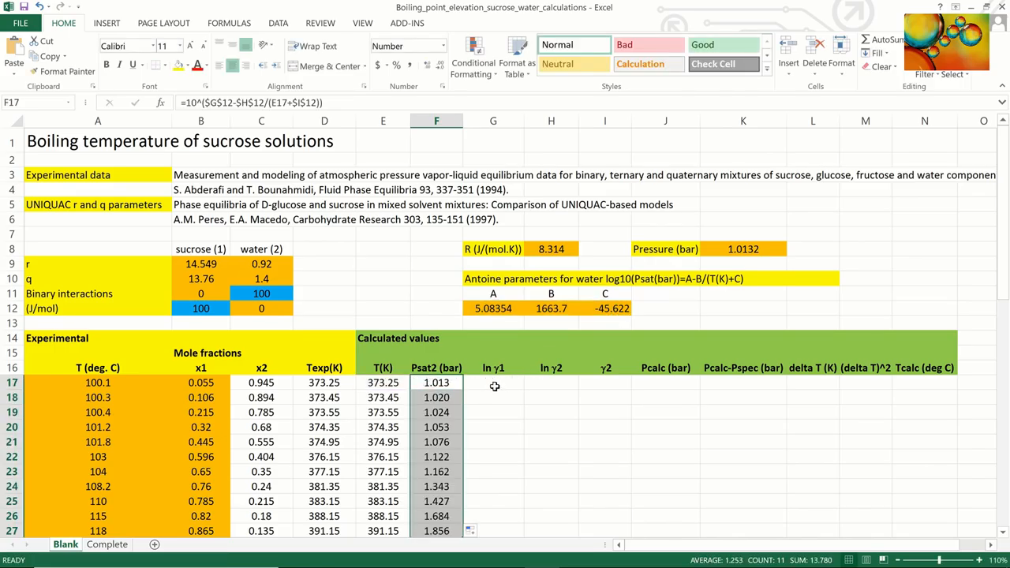
{"action": "left_click", "coordinate": [493, 383]}
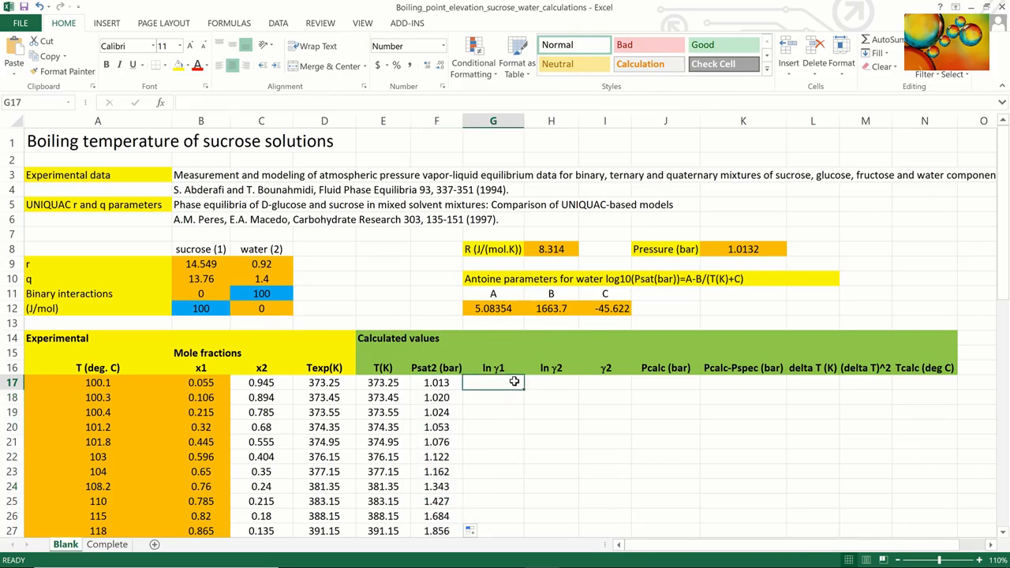
Step: Enter the UNIQUAC function in G17 using R, the row's T(K) and the x1–x2 range
{"action": "type", "text": "=g"}
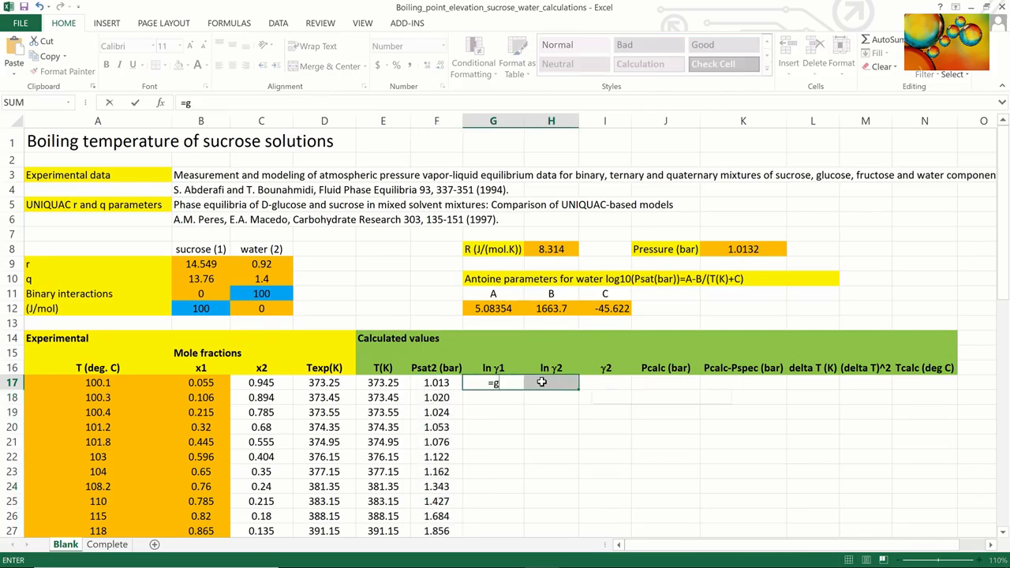
{"action": "key", "text": "Backspace"}
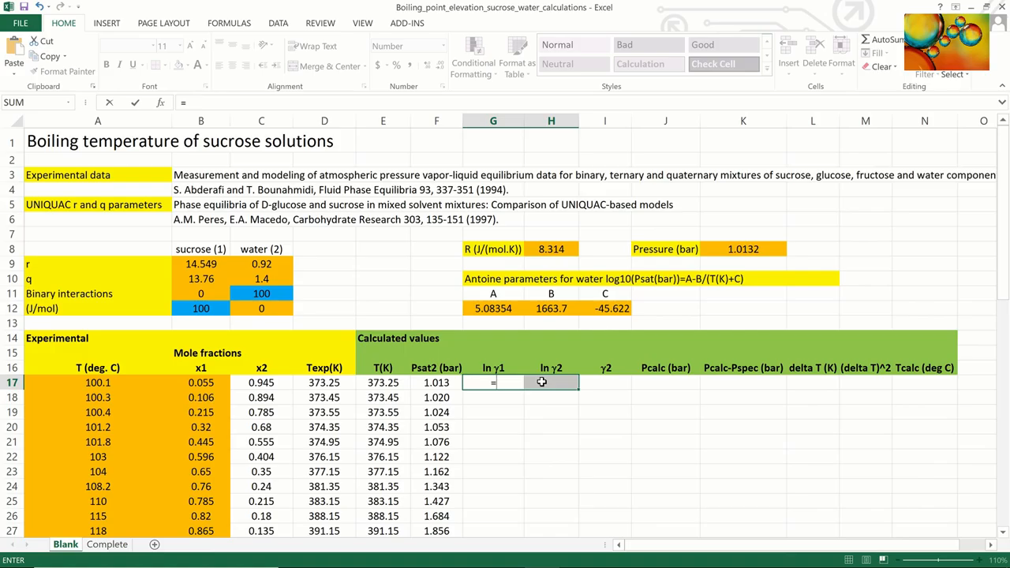
{"action": "type", "text": "uniquac(H8"}
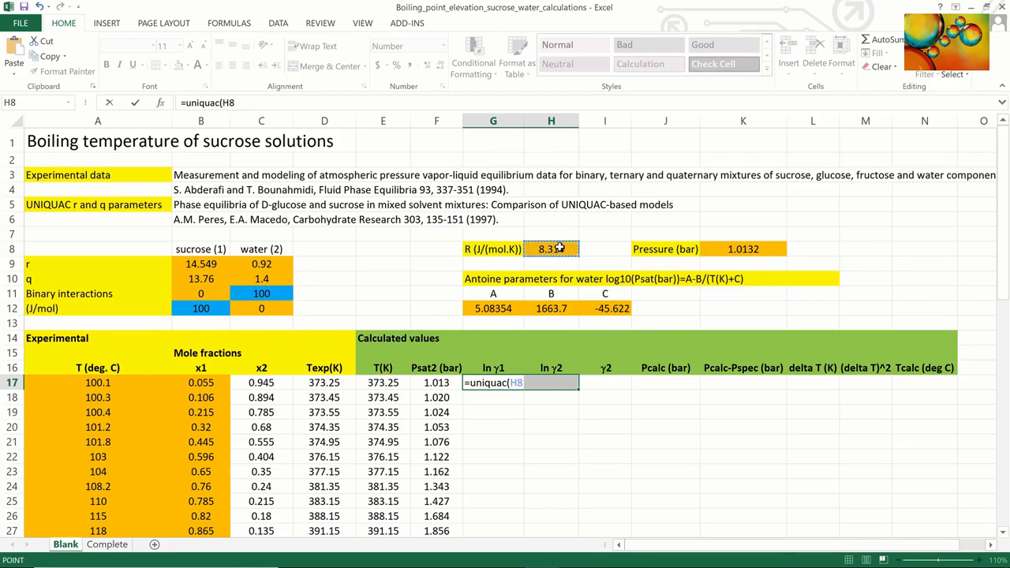
{"action": "left_click", "coordinate": [550, 249]}
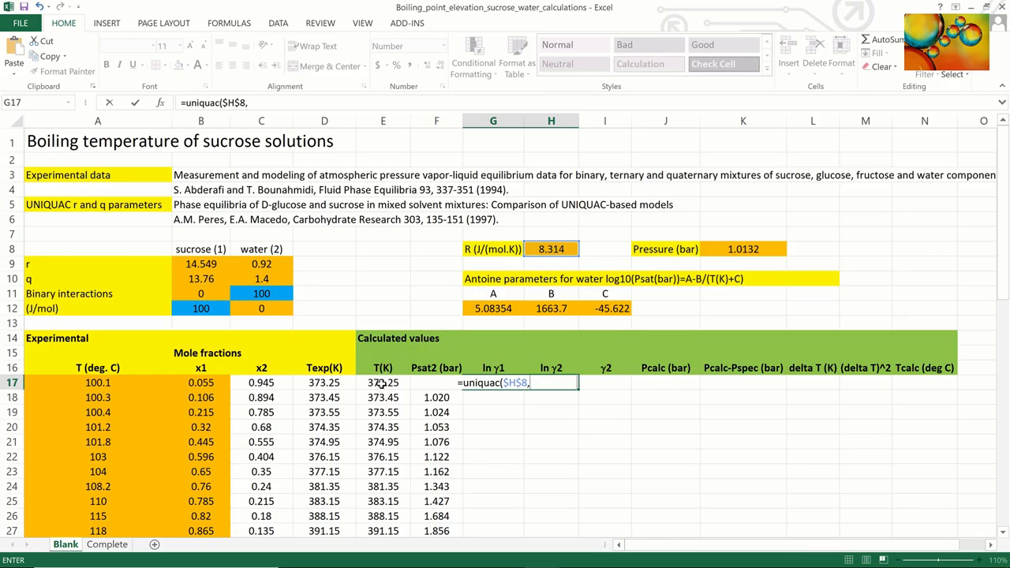
{"action": "left_click", "coordinate": [383, 382]}
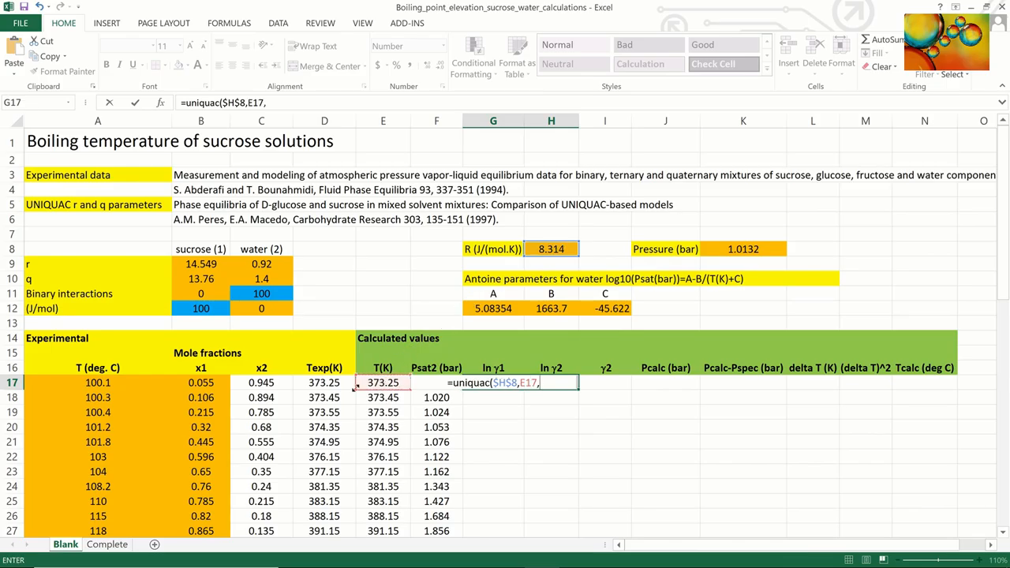
{"action": "left_click_drag", "start_coordinate": [200, 382], "coordinate": [261, 382]}
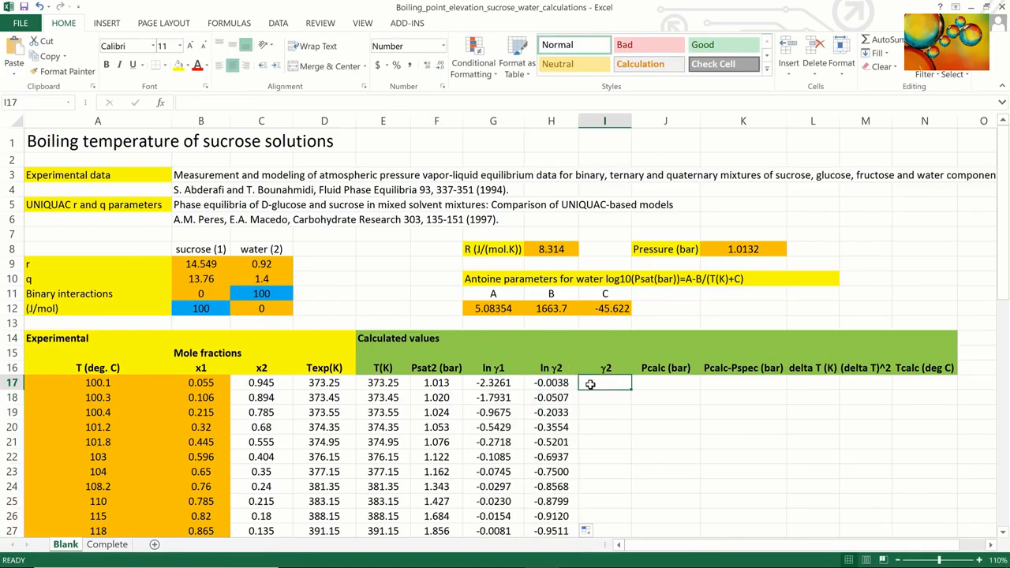
Step: Compute γ2 = EXP(ln γ2) and Pcalc = x2·γ2·Psat2, filled down to row 27
{"action": "type", "text": "=exp"}
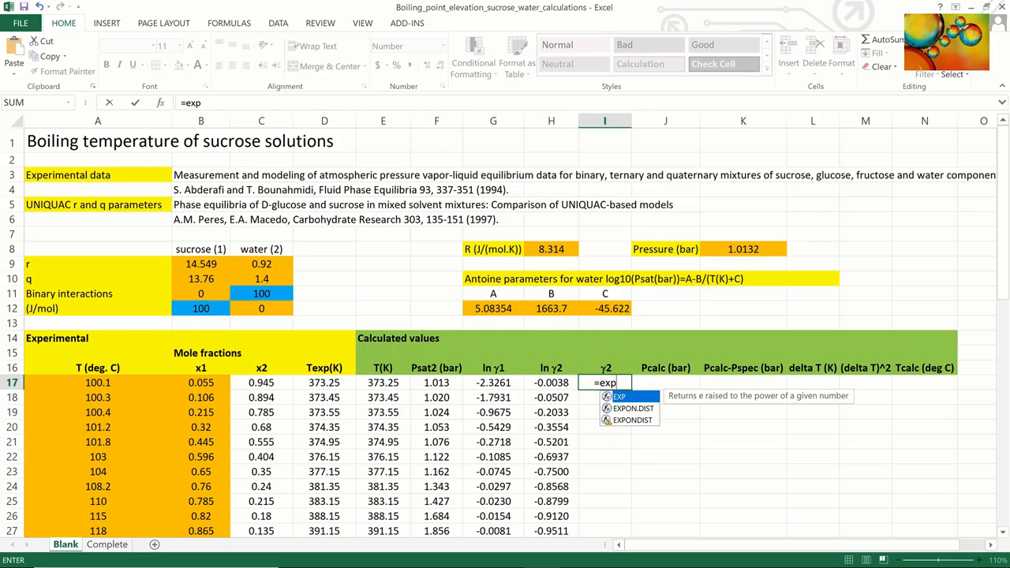
{"action": "type", "text": "("}
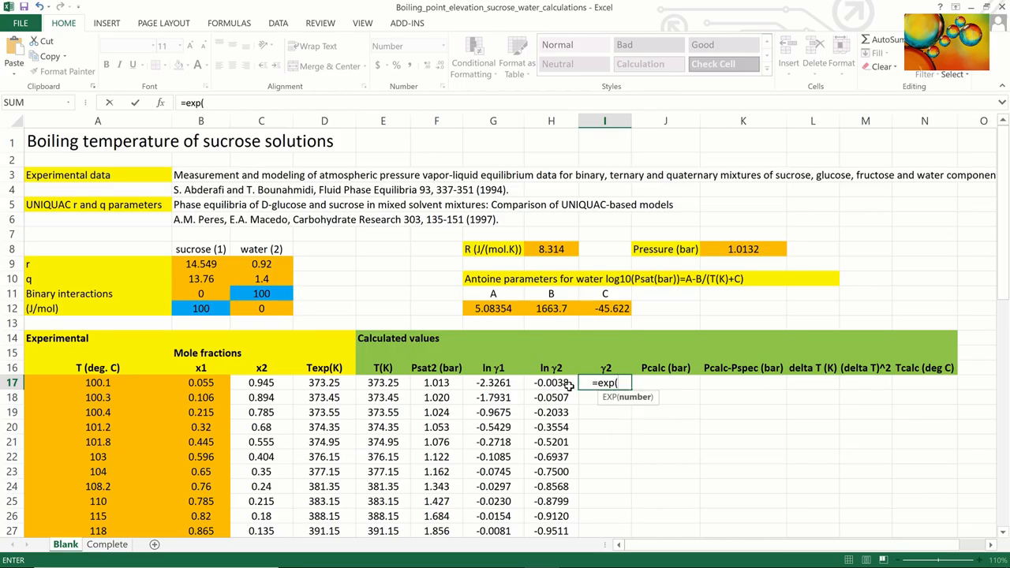
{"action": "left_click", "coordinate": [551, 382]}
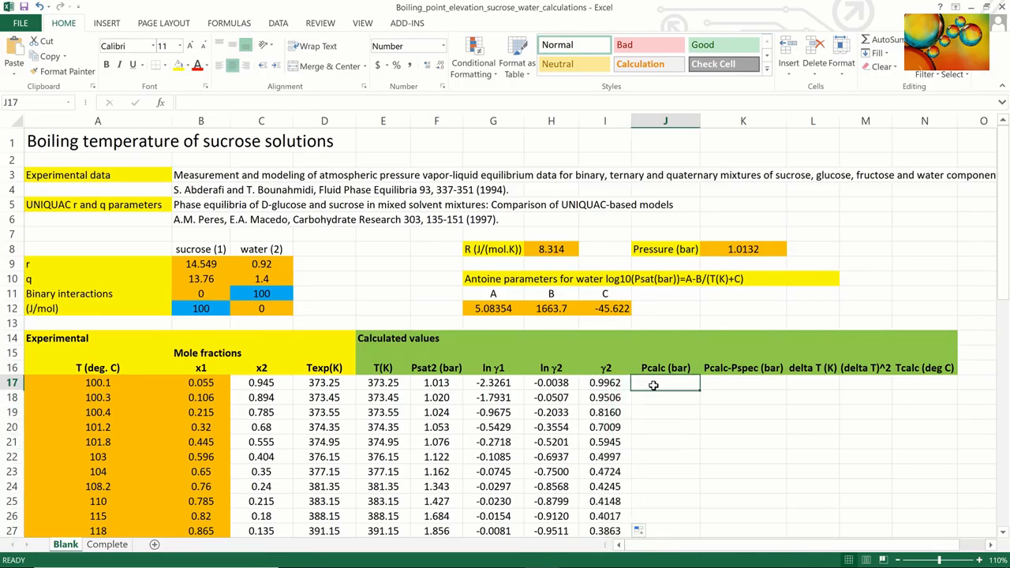
{"action": "type", "text": "="}
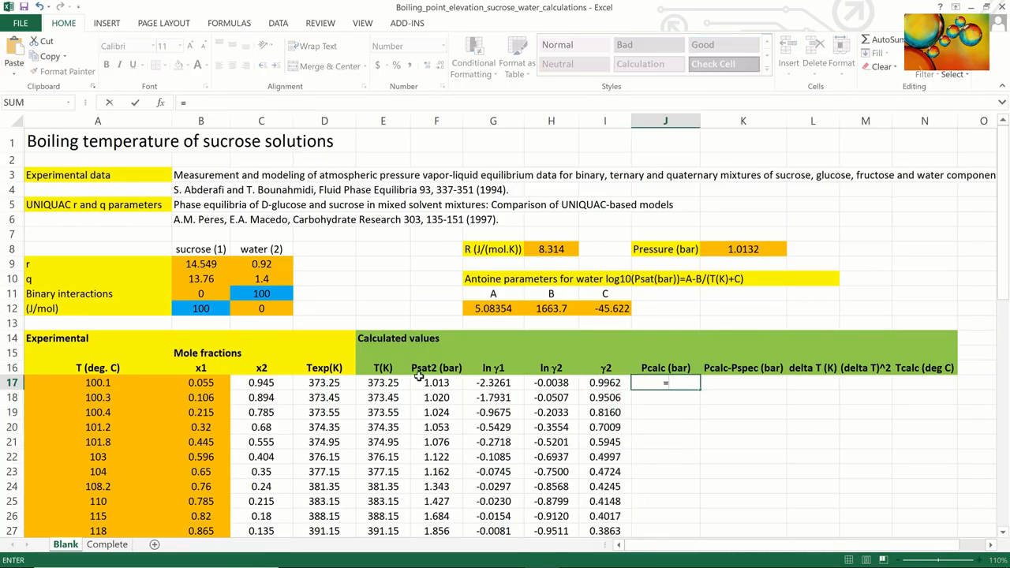
{"action": "left_click", "coordinate": [261, 382]}
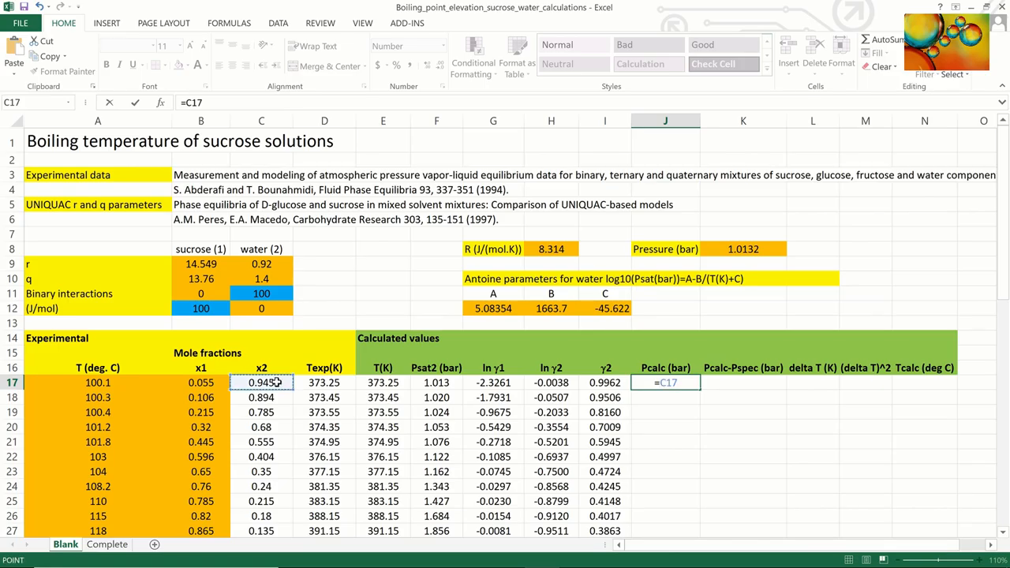
{"action": "type", "text": "*"}
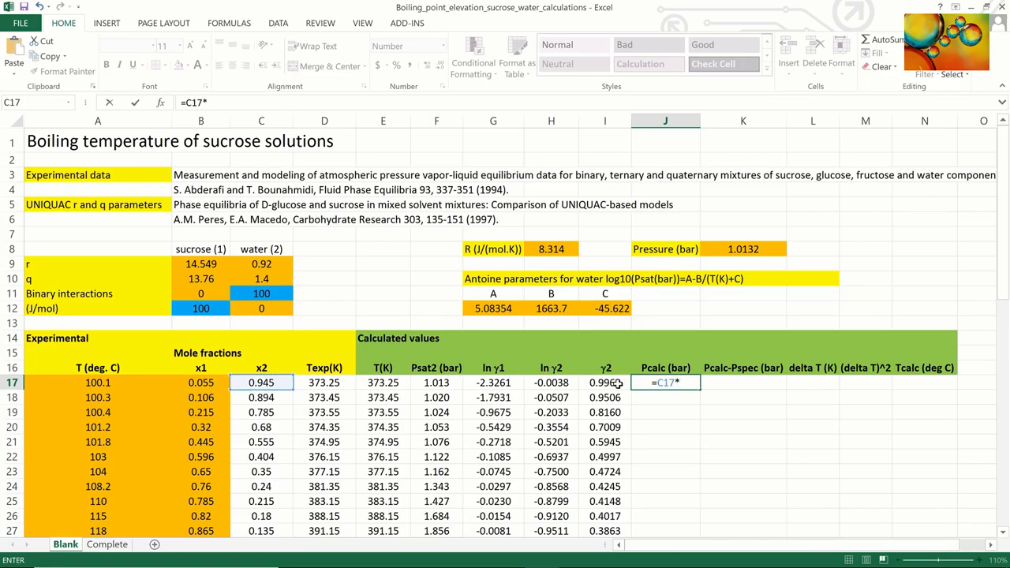
{"action": "left_click", "coordinate": [605, 383]}
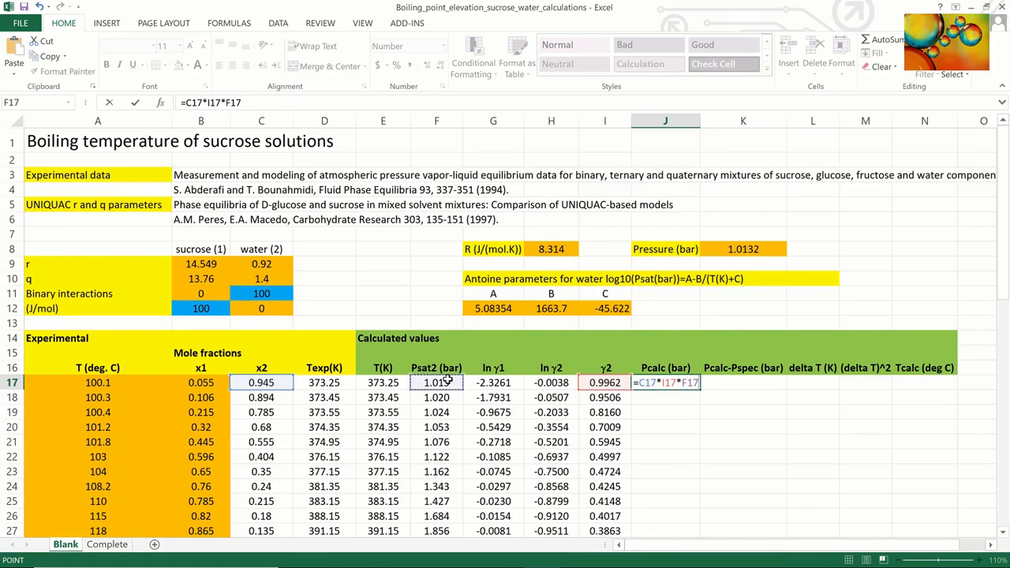
{"action": "key", "text": "enter"}
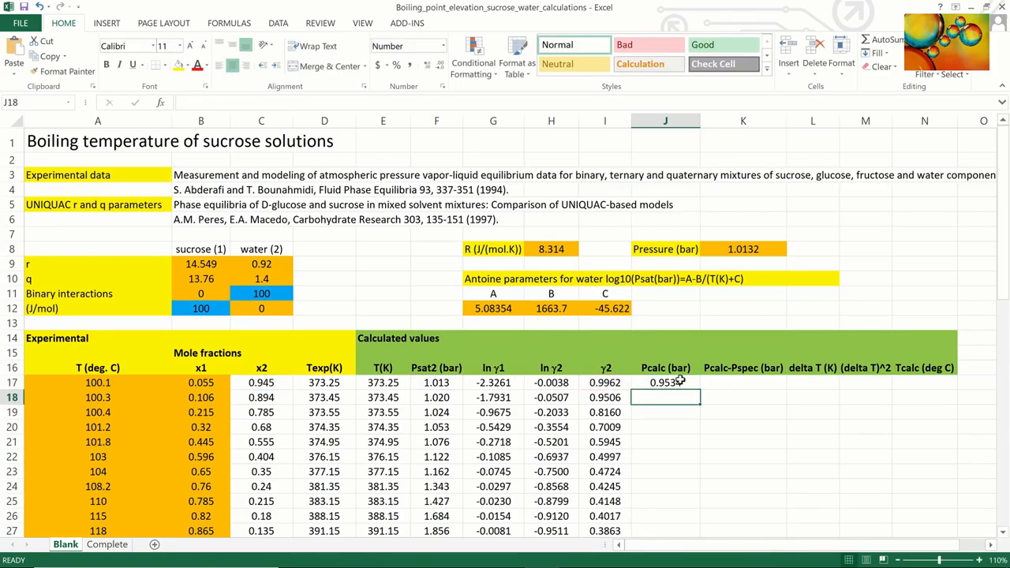
{"action": "left_click_drag", "start_coordinate": [698, 388], "coordinate": [699, 464]}
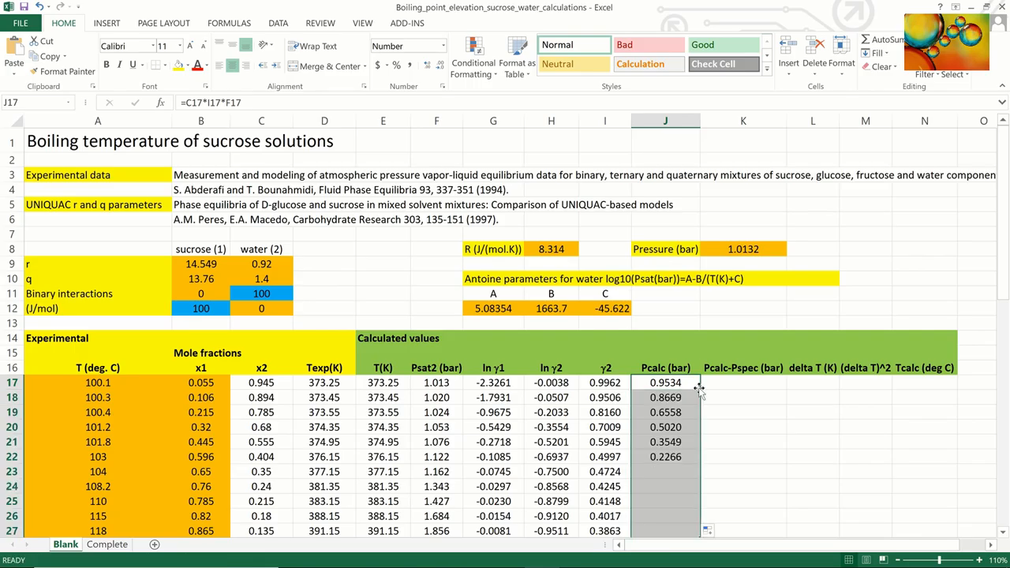
Step: Fill Pcalc−Pspec down to row 27, subtracting the 1.0132 bar specified pressure
{"action": "left_click", "coordinate": [742, 383]}
{"action": "type", "text": "=J17-"}
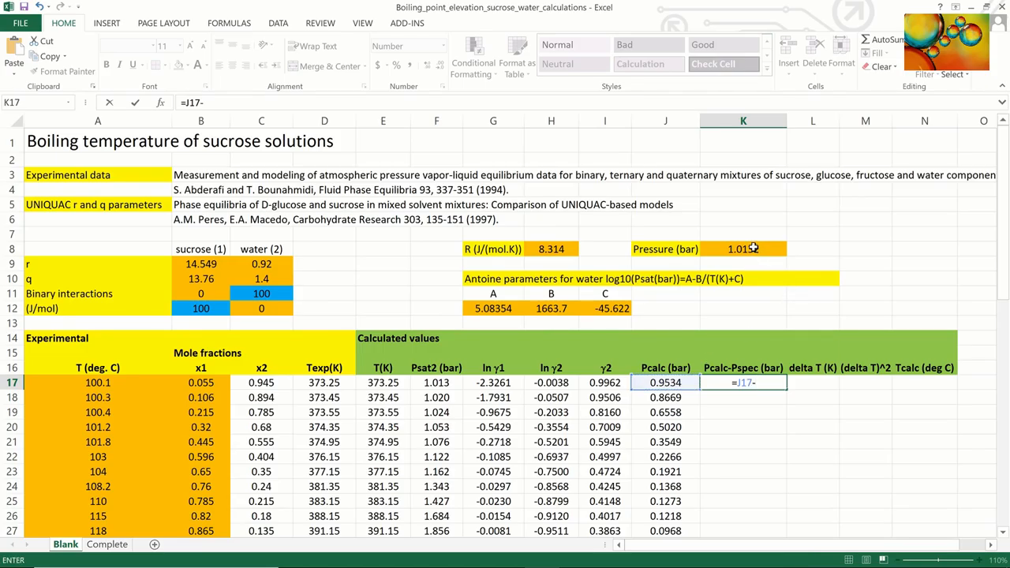
{"action": "left_click", "coordinate": [742, 249]}
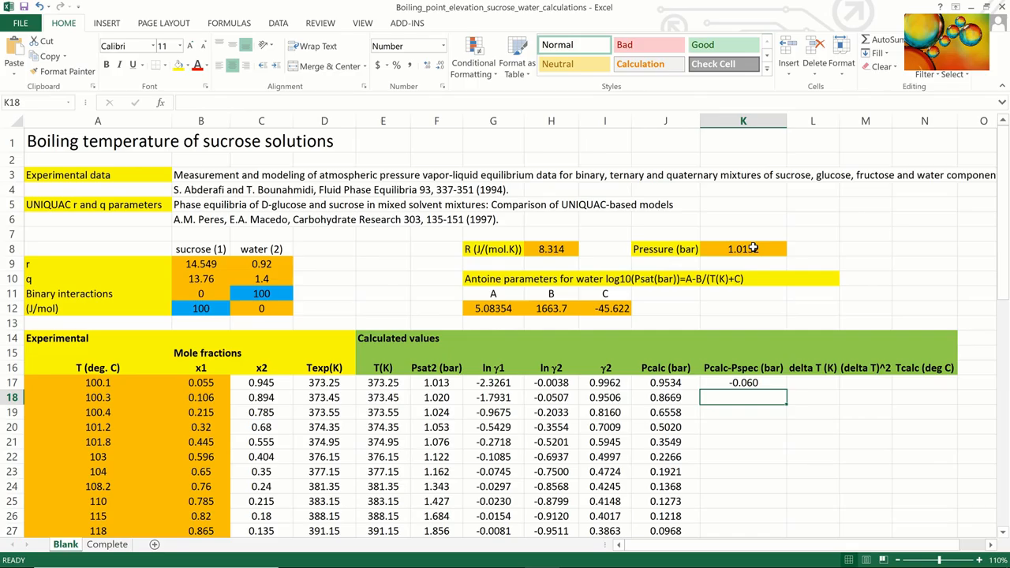
{"action": "left_click", "coordinate": [742, 382]}
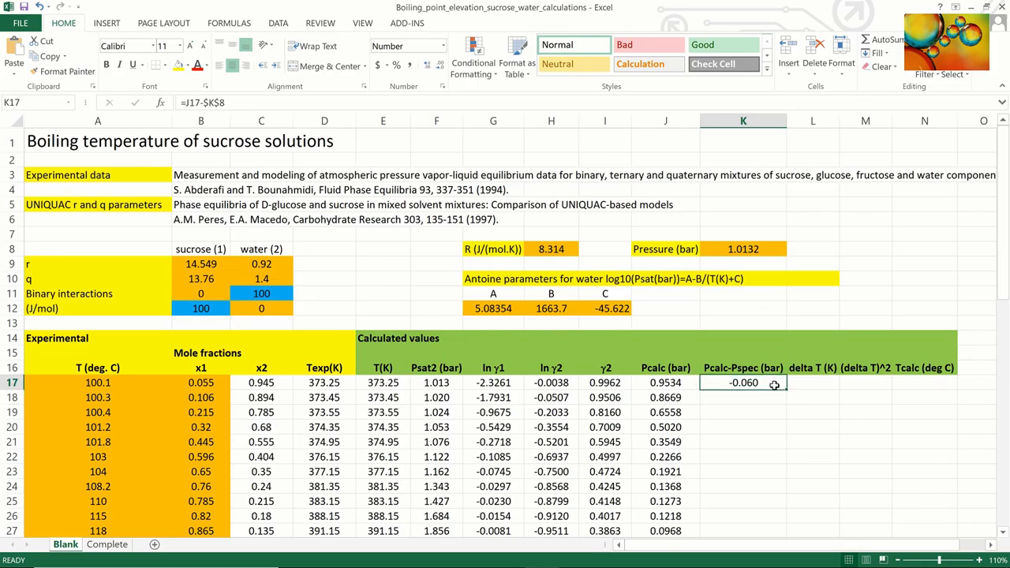
{"action": "left_click_drag", "start_coordinate": [742, 383], "coordinate": [742, 530]}
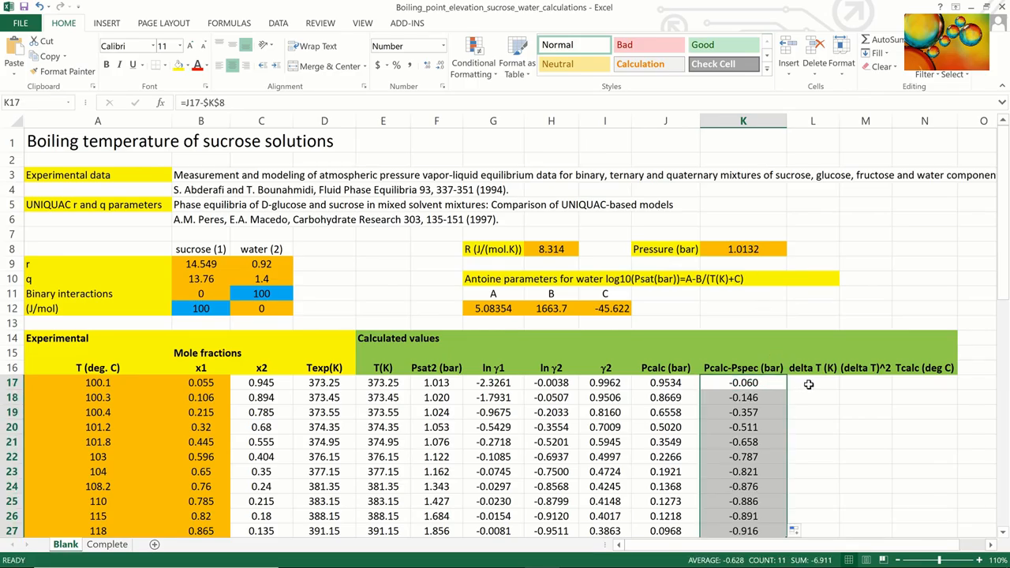
{"action": "left_click", "coordinate": [811, 383]}
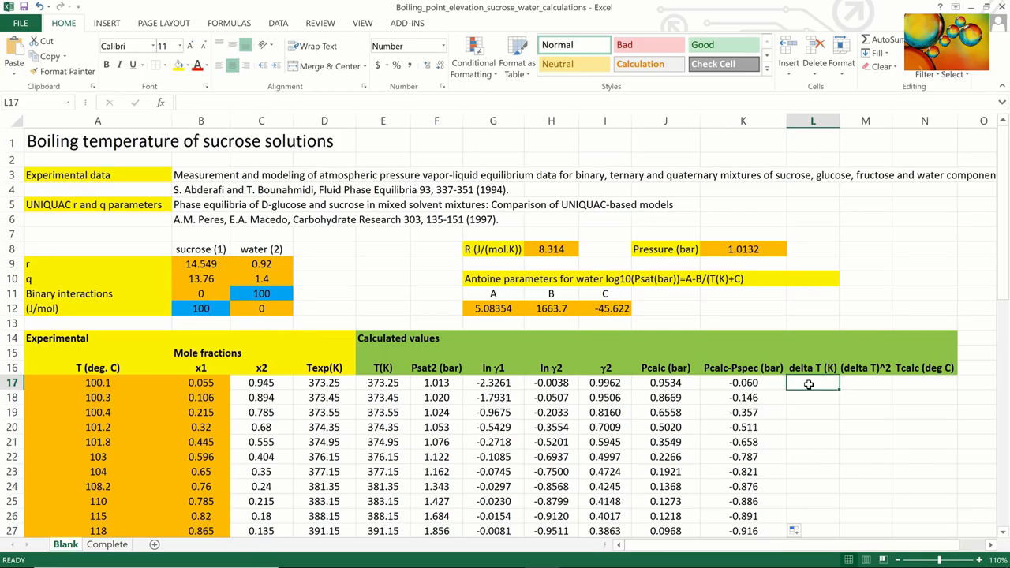
{"action": "type", "text": "=E17"}
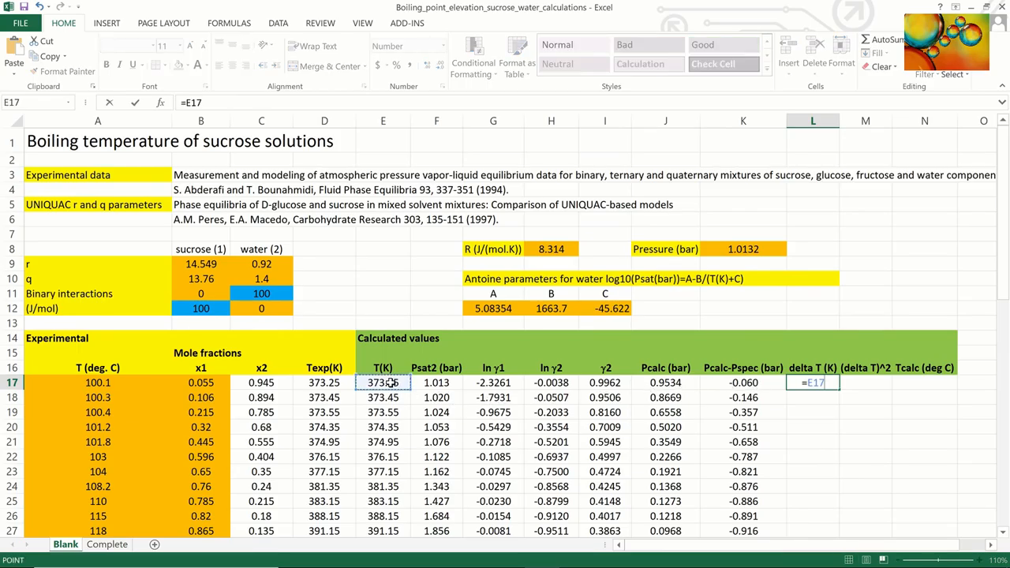
Step: Fill delta T (T(K) minus Texp) and its square down to row 27
{"action": "left_click", "coordinate": [323, 382]}
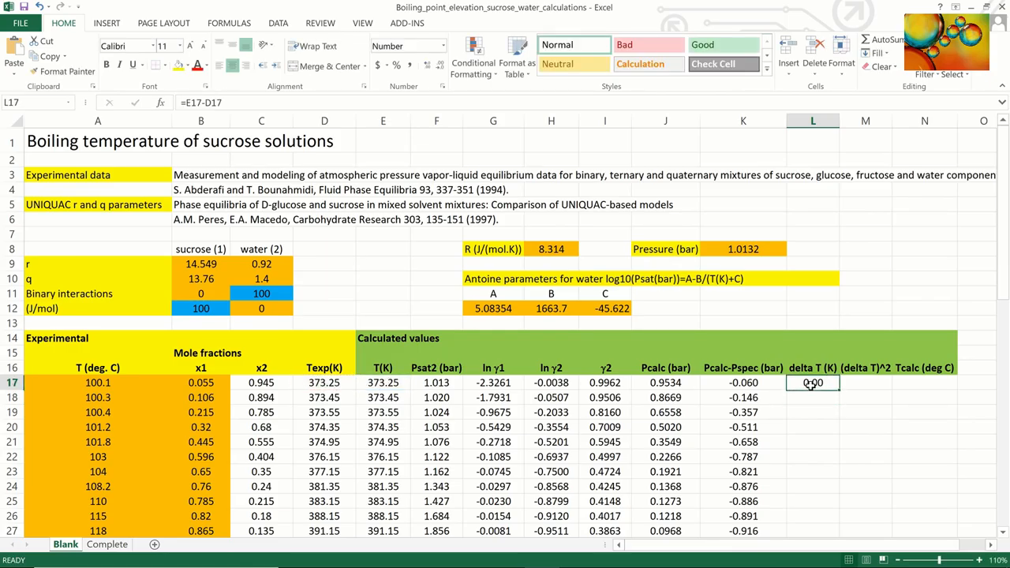
{"action": "left_click_drag", "start_coordinate": [812, 382], "coordinate": [812, 530]}
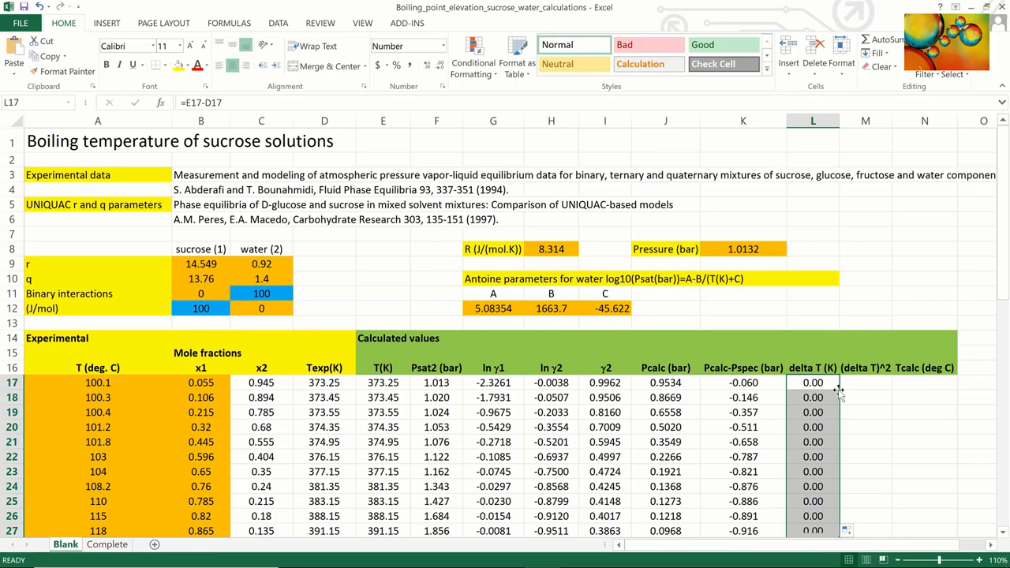
{"action": "left_click", "coordinate": [865, 382]}
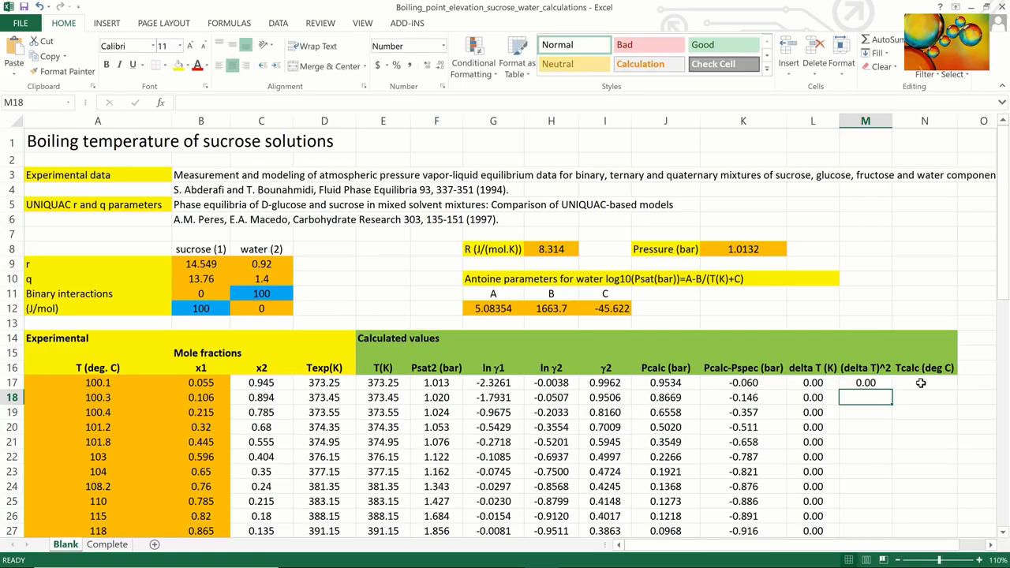
{"action": "left_click", "coordinate": [865, 383]}
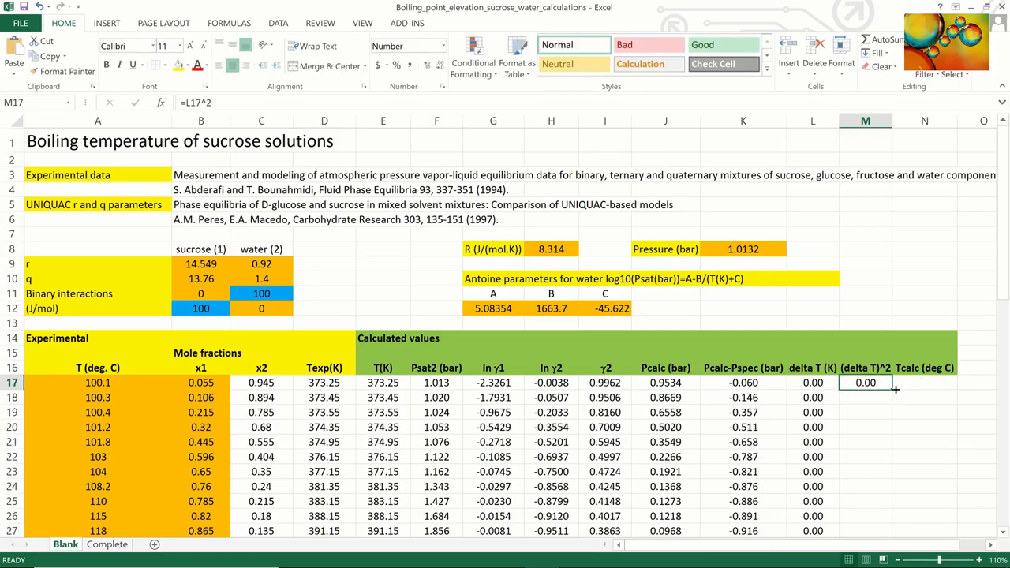
{"action": "left_click_drag", "start_coordinate": [865, 382], "coordinate": [865, 530]}
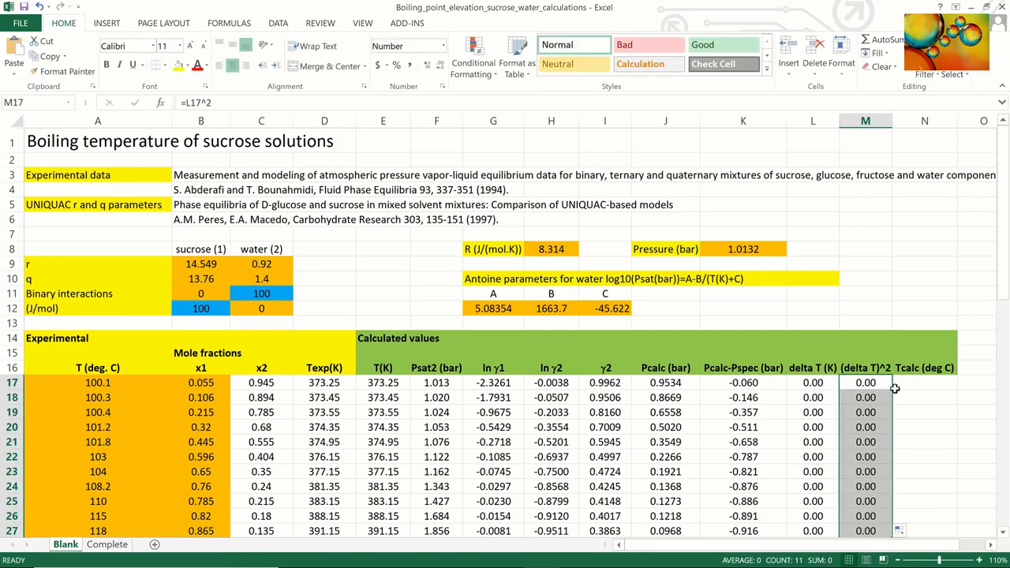
{"action": "mouse_move", "coordinate": [914, 384]}
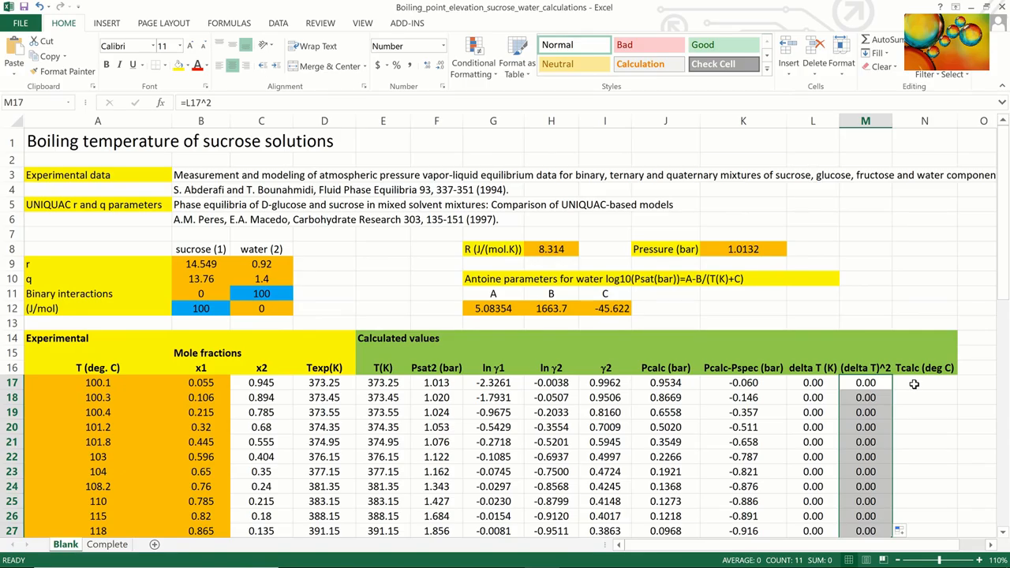
{"action": "left_click", "coordinate": [924, 383]}
{"action": "type", "text": "="}
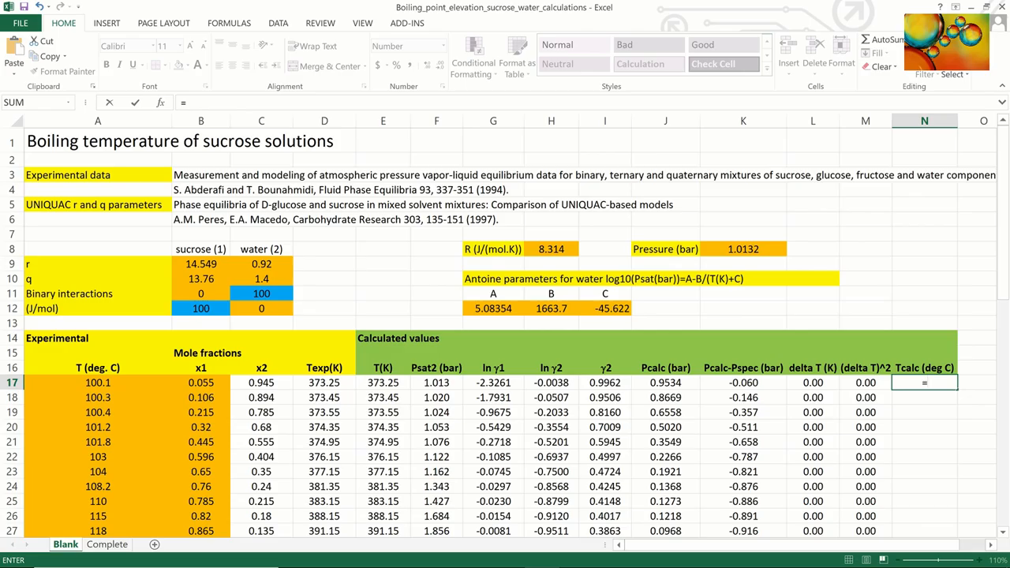
Step: Enter Tcalc =E17-273.15 in N17 and copy it down to N27
{"action": "left_click", "coordinate": [383, 383]}
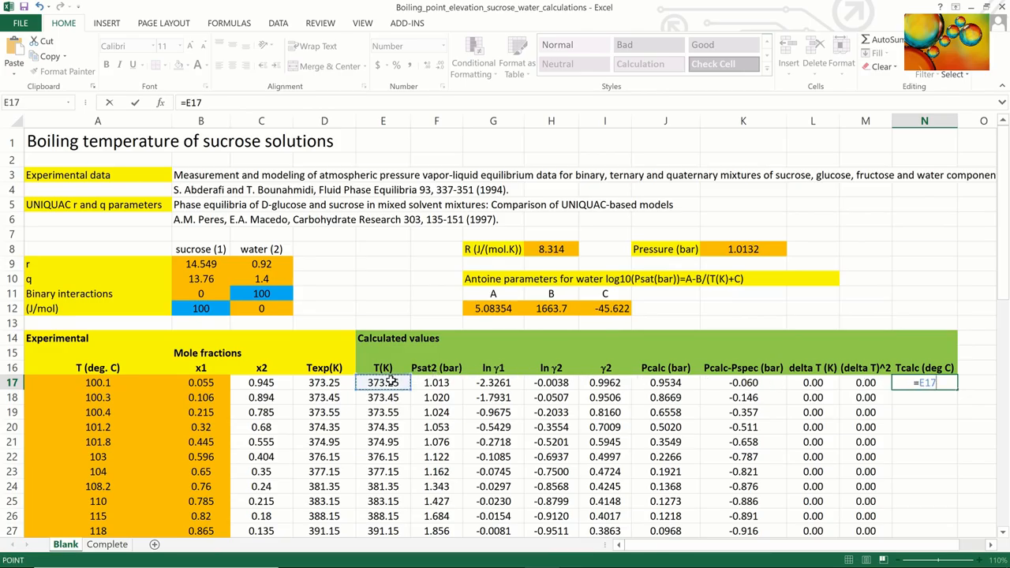
{"action": "type", "text": "-273."}
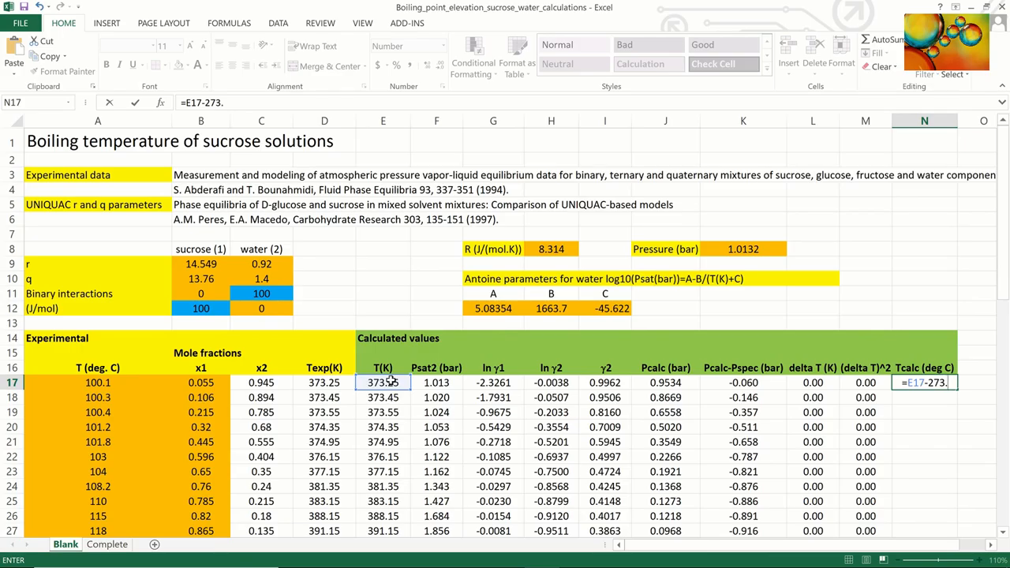
{"action": "type", "text": "15"}
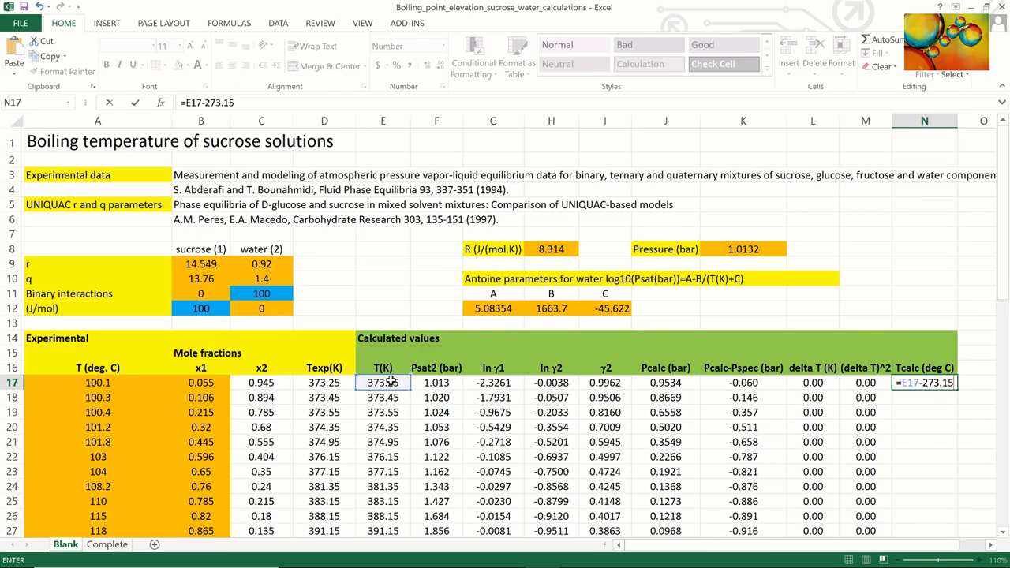
{"action": "key", "text": "enter"}
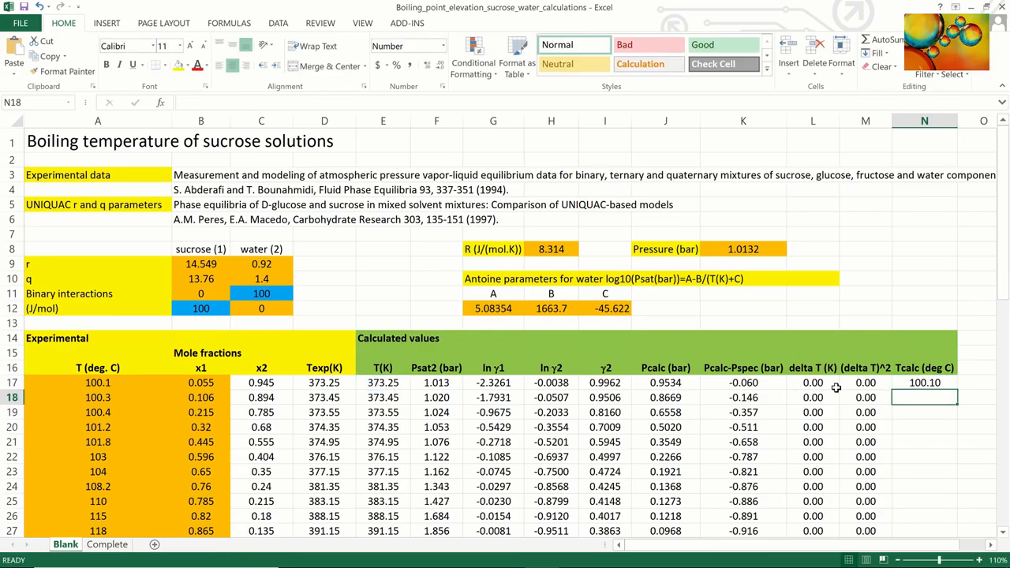
{"action": "left_click", "coordinate": [924, 382]}
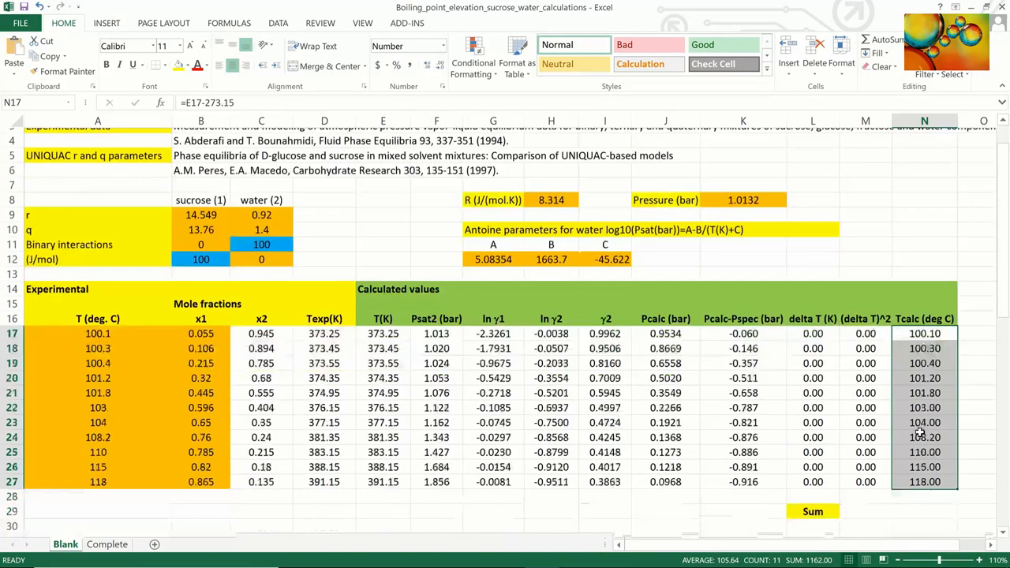
{"action": "scroll", "scroll_direction": "down", "scroll_amount": 3}
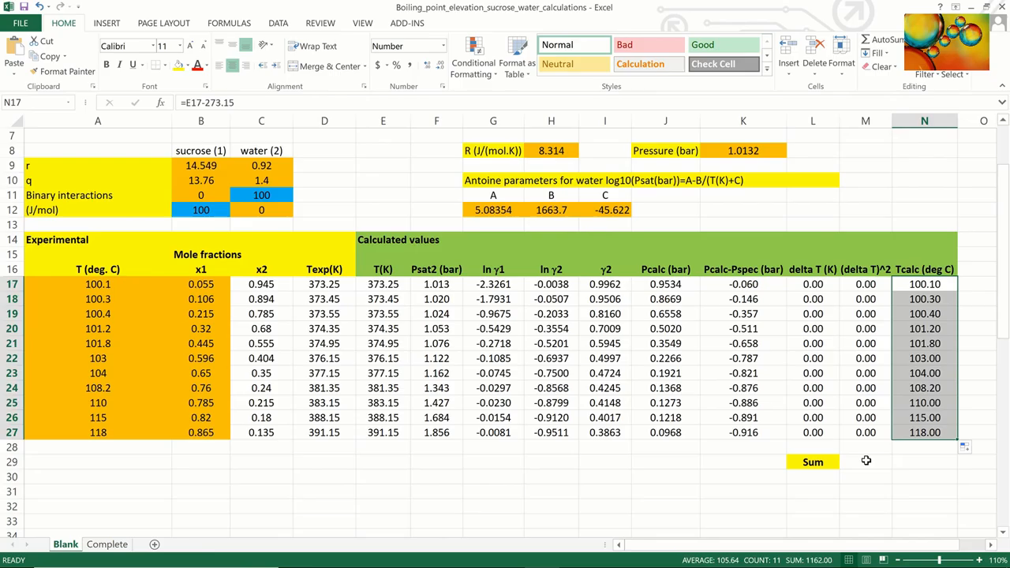
{"action": "left_click", "coordinate": [865, 462]}
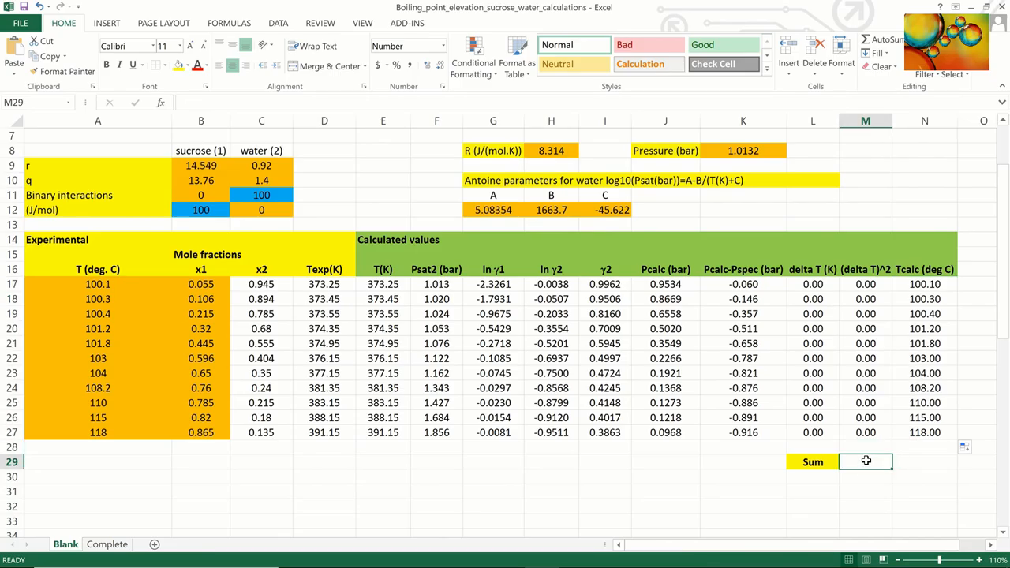
Step: Enter =SUM(M17:M27) in M29 beside the Sum label
{"action": "type", "text": "=su"}
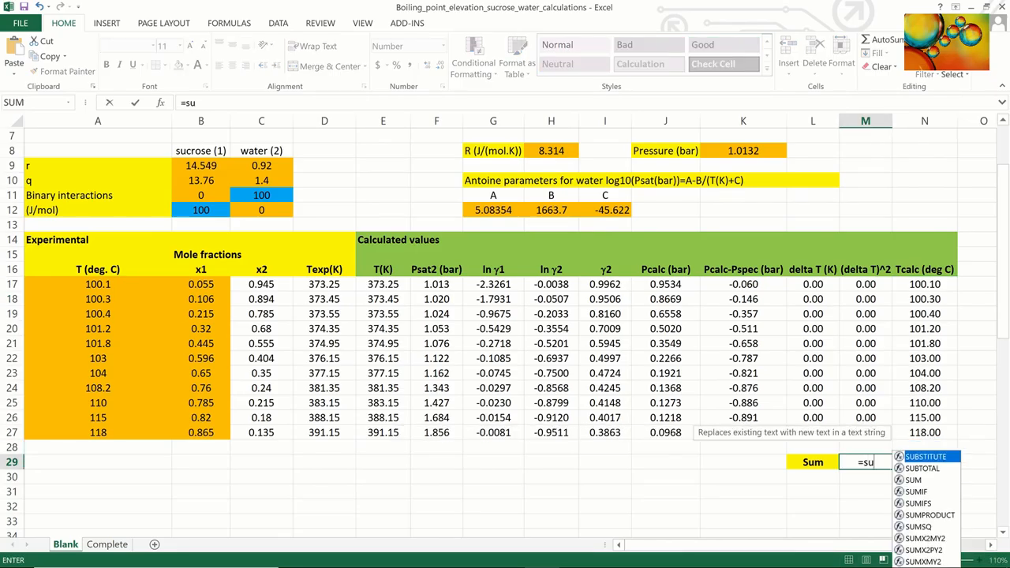
{"action": "type", "text": "("}
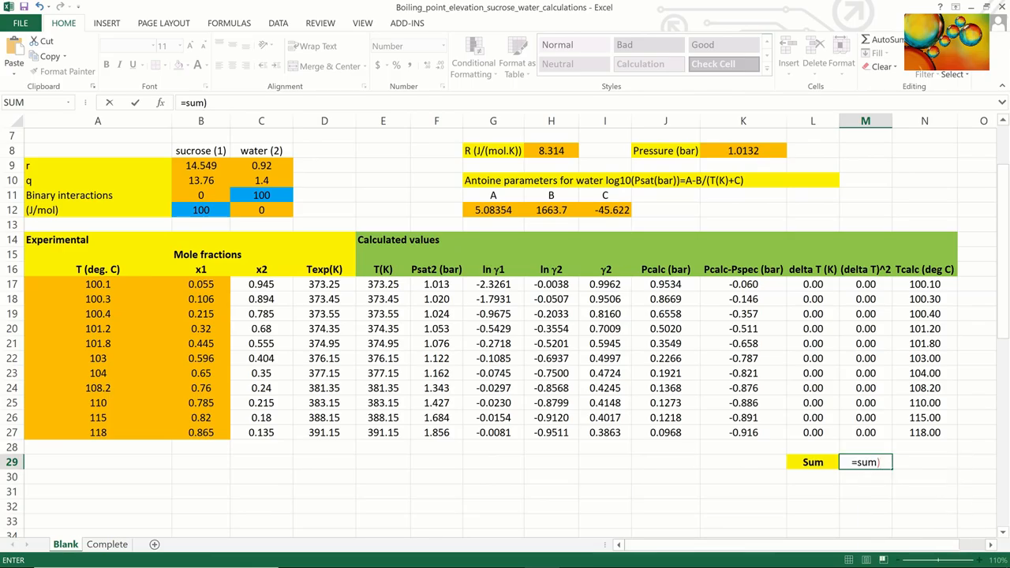
{"action": "type", "text": "("}
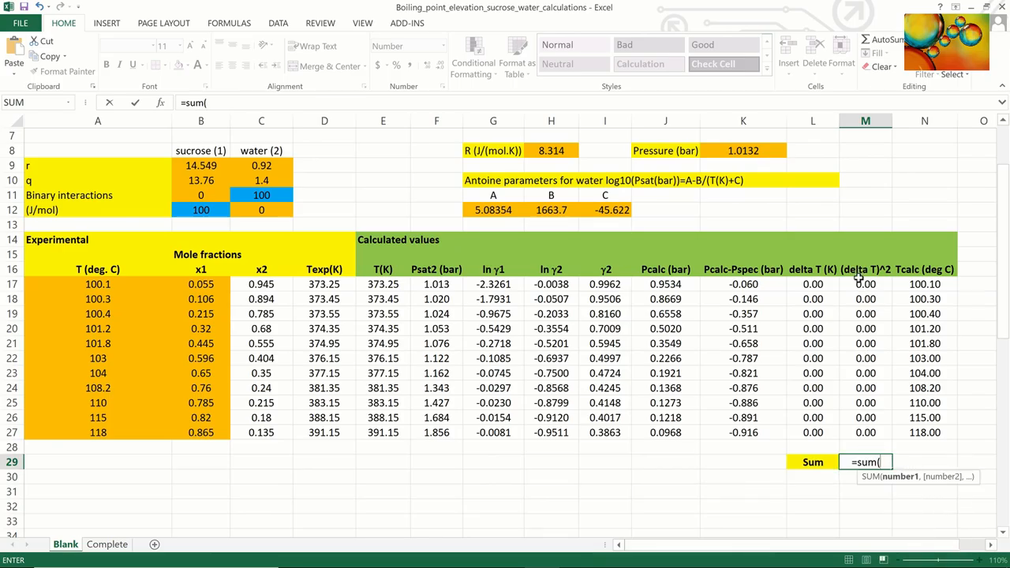
{"action": "left_click_drag", "start_coordinate": [866, 284], "coordinate": [866, 433]}
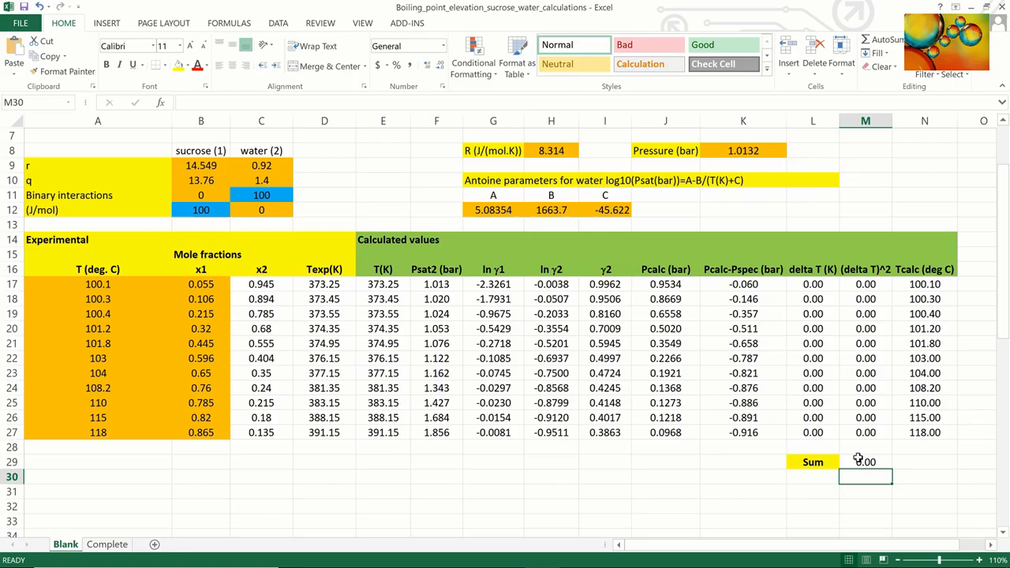
{"action": "left_click", "coordinate": [865, 462]}
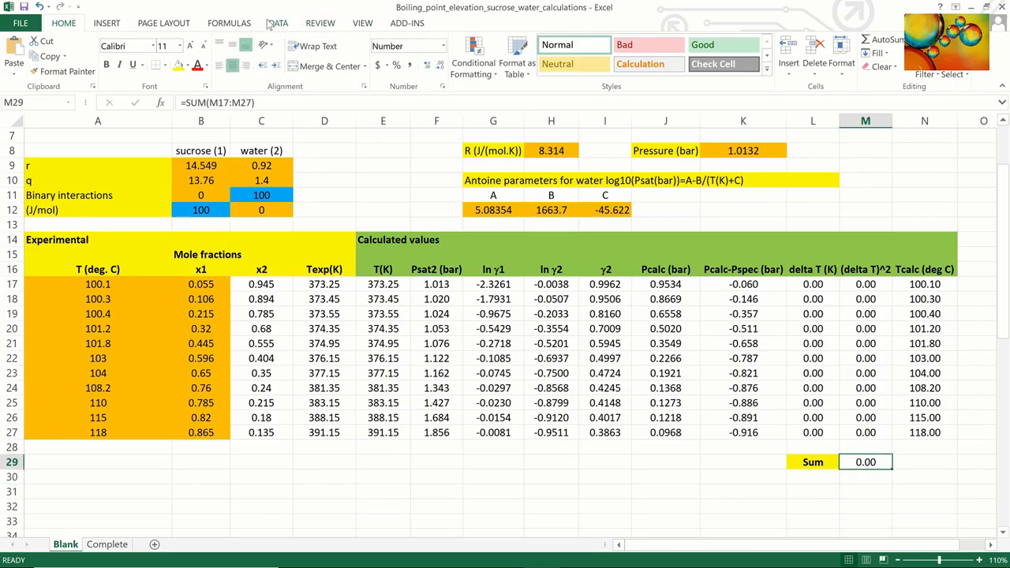
{"action": "left_click", "coordinate": [278, 22]}
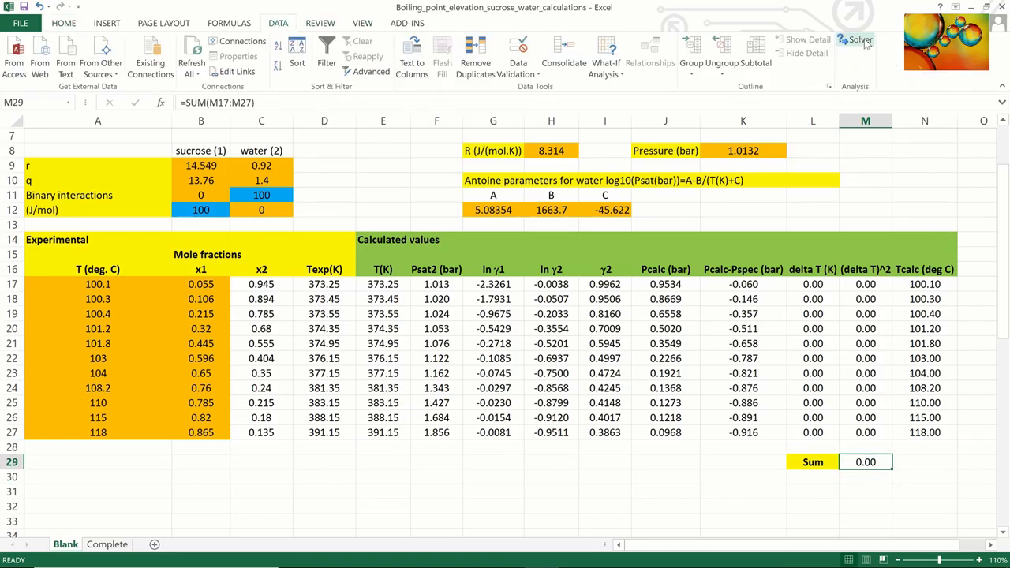
Step: Set Solver to minimise $M$29 by changing B12, C11 and E17:E27
{"action": "left_click", "coordinate": [859, 39]}
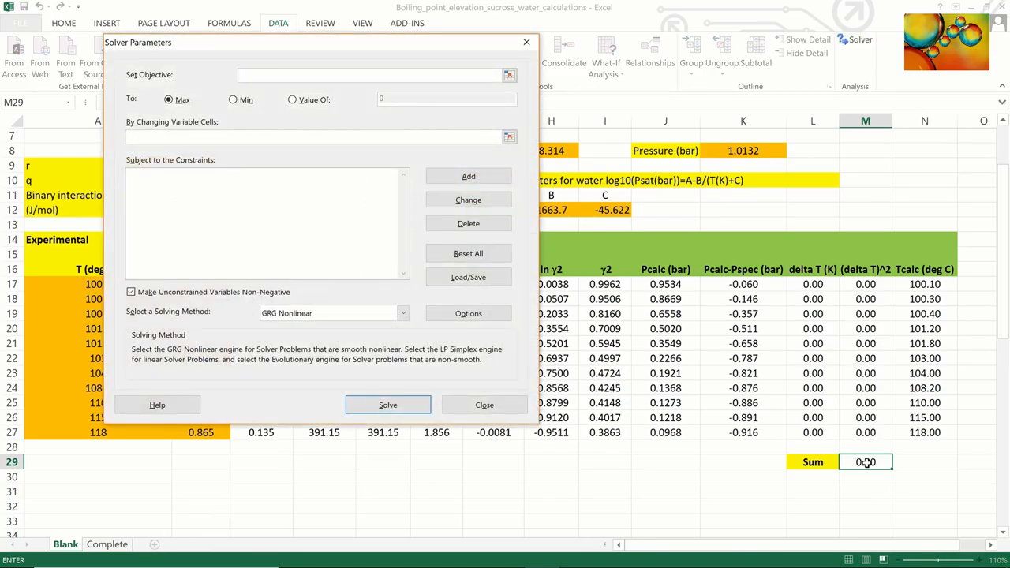
{"action": "left_click", "coordinate": [865, 461]}
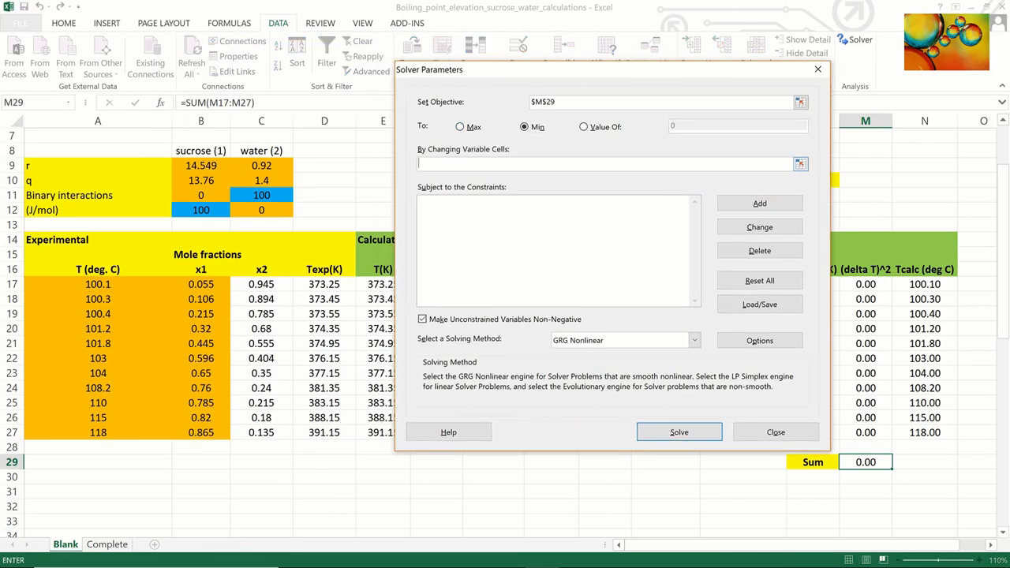
{"action": "left_click", "coordinate": [201, 210]}
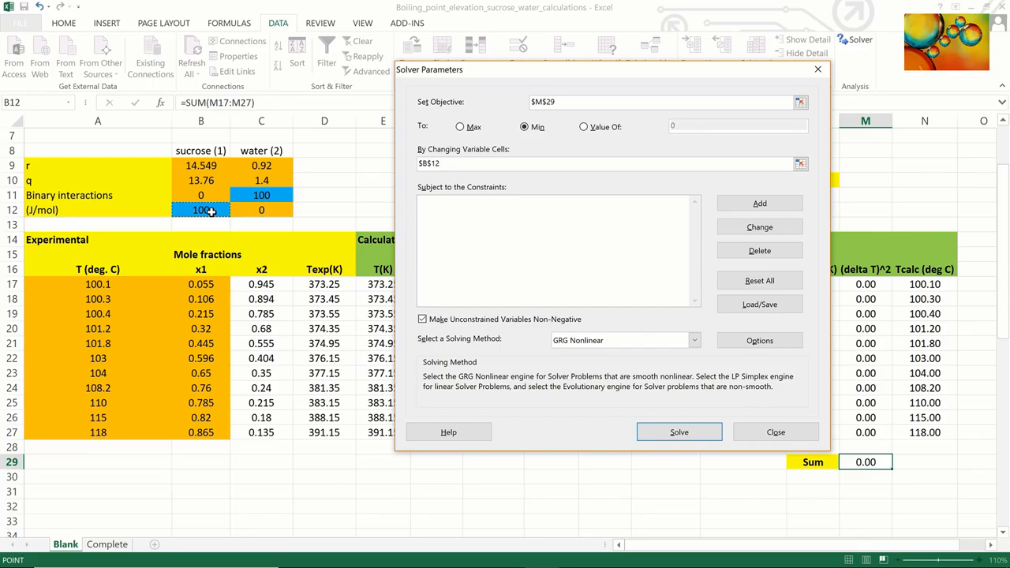
{"action": "left_click", "coordinate": [261, 194]}
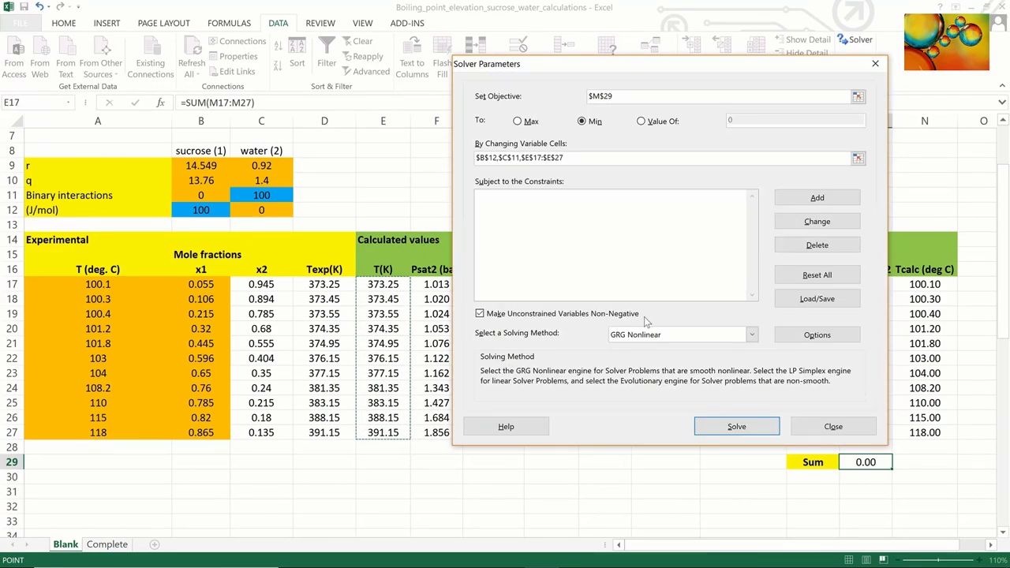
{"action": "mouse_move", "coordinate": [726, 67]}
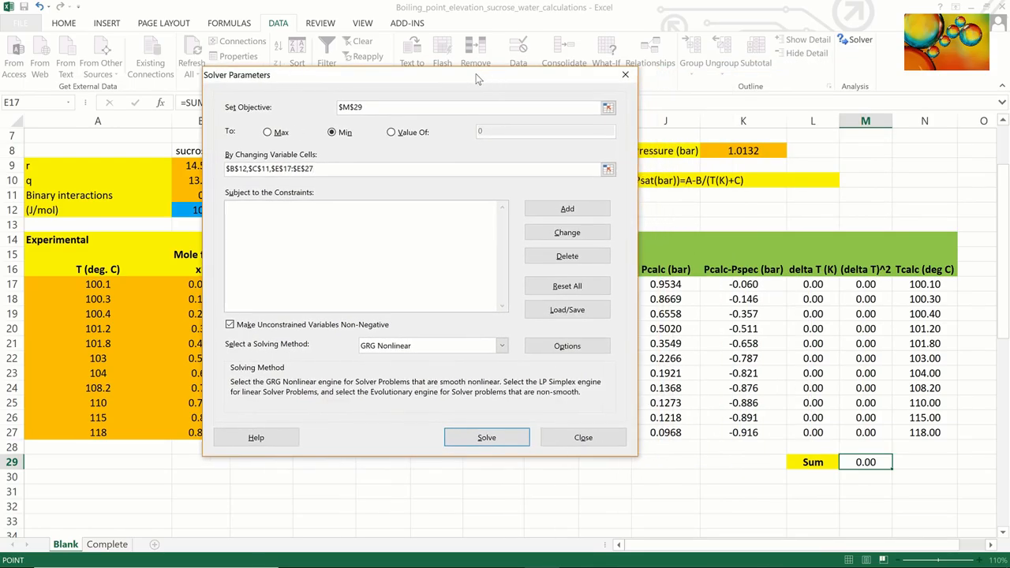
{"action": "left_click", "coordinate": [583, 438]}
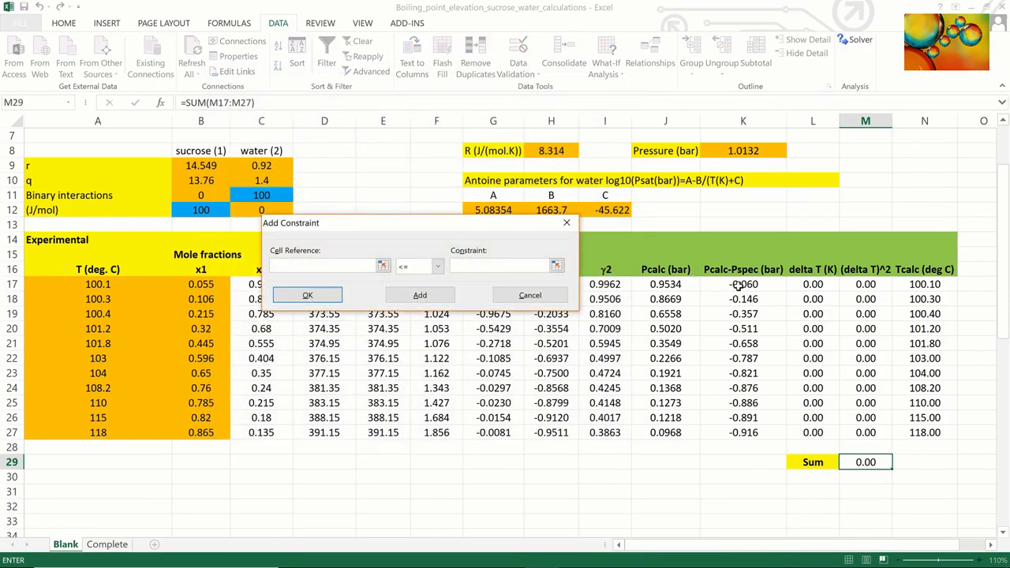
Step: Constrain K17:K27 to equal 0, allow negative variables, and solve
{"action": "left_click_drag", "start_coordinate": [742, 284], "coordinate": [742, 432]}
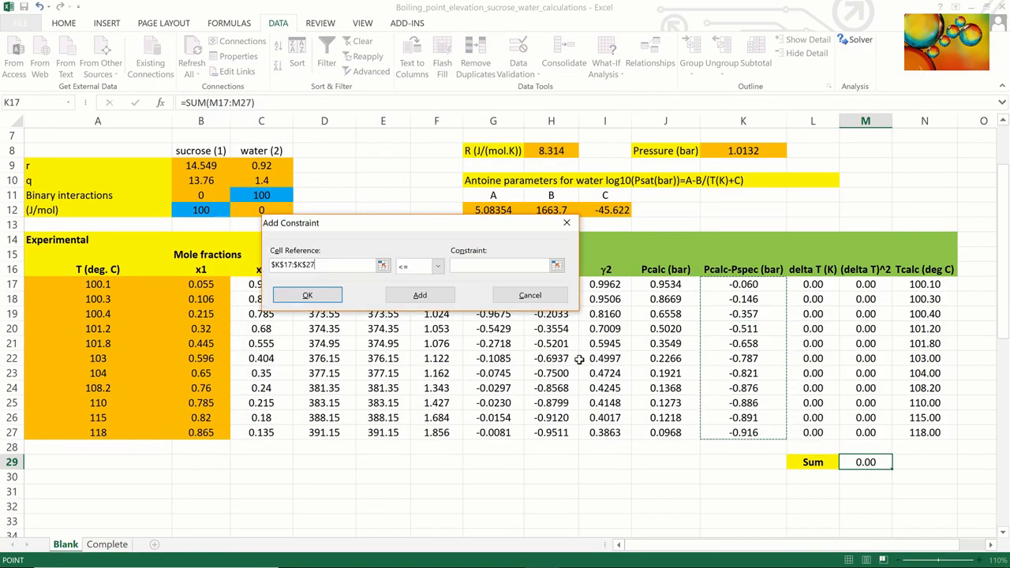
{"action": "left_click", "coordinate": [437, 265]}
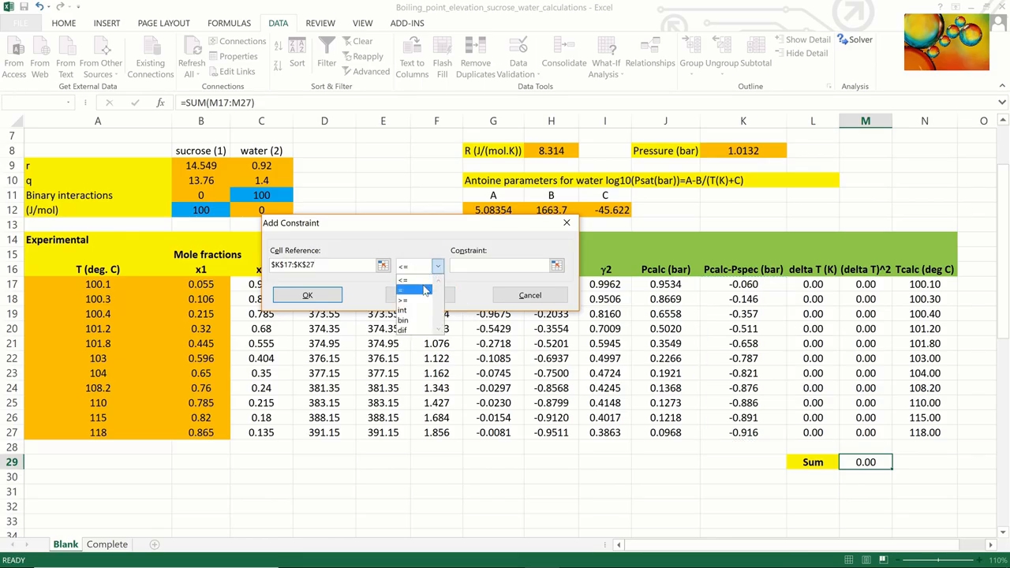
{"action": "left_click", "coordinate": [404, 289]}
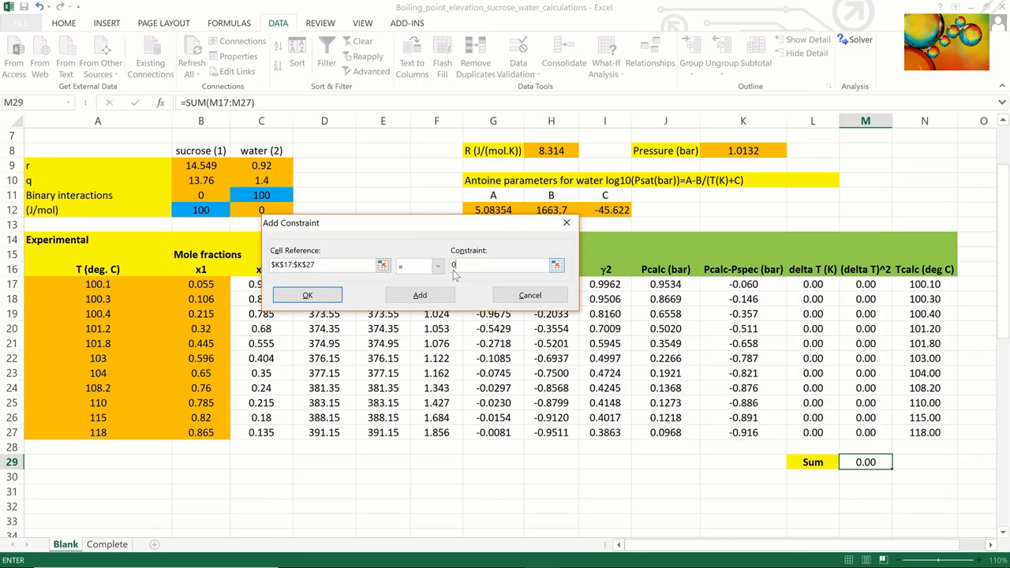
{"action": "left_click", "coordinate": [307, 294]}
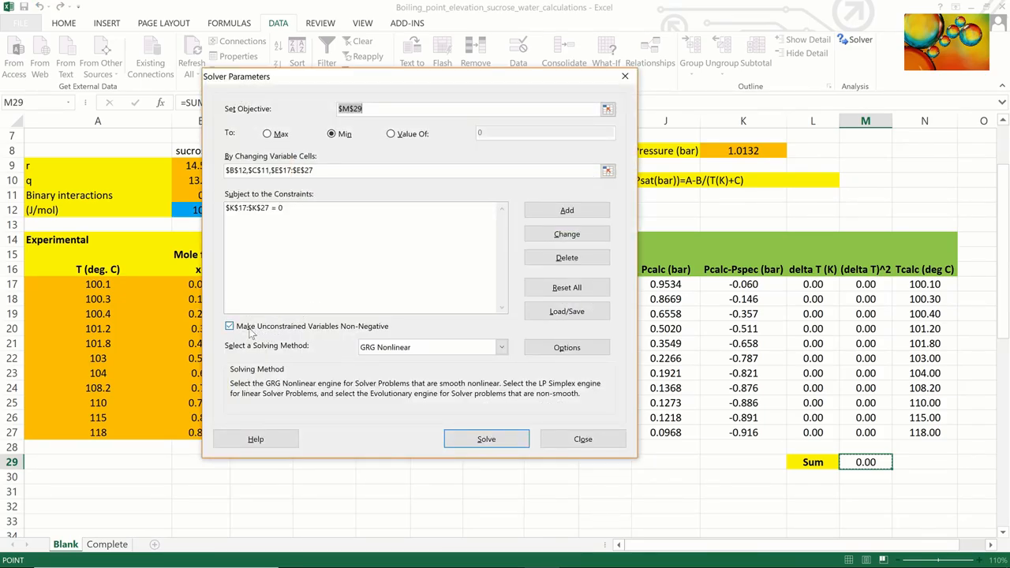
{"action": "left_click", "coordinate": [230, 326]}
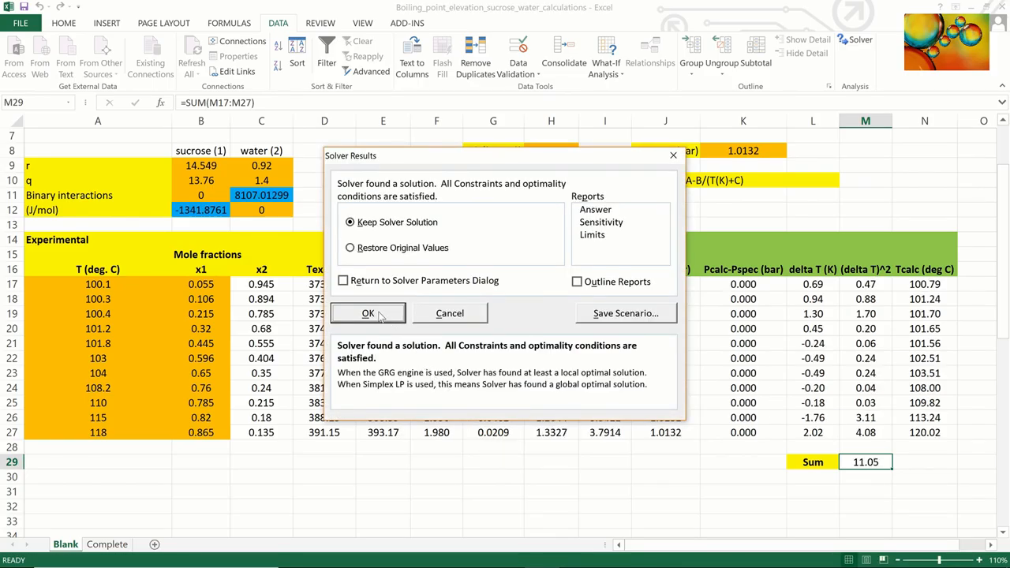
Step: Keep the Solver solution and inspect the resulting delta T deviations
{"action": "left_click", "coordinate": [367, 313]}
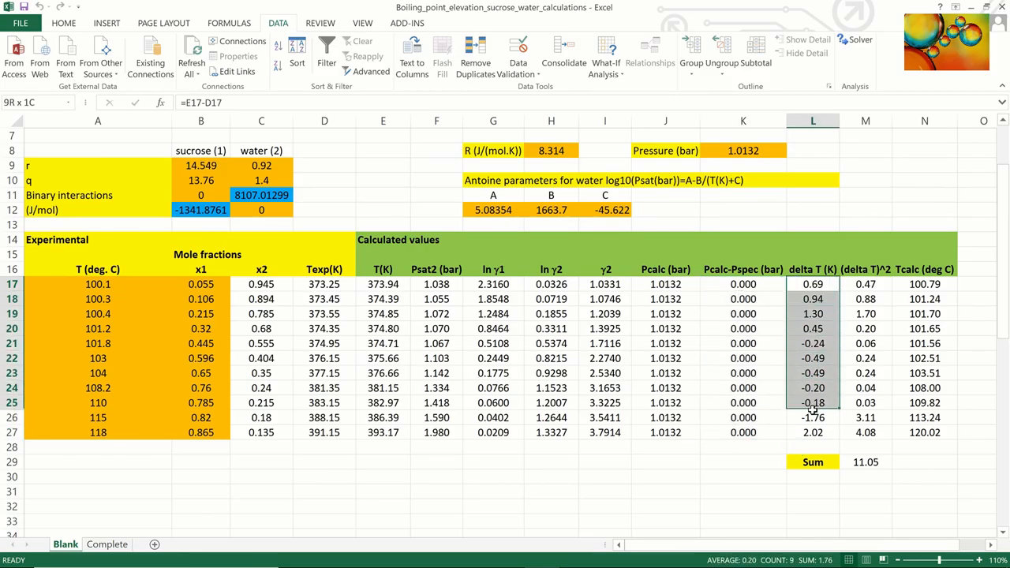
{"action": "left_click", "coordinate": [812, 432]}
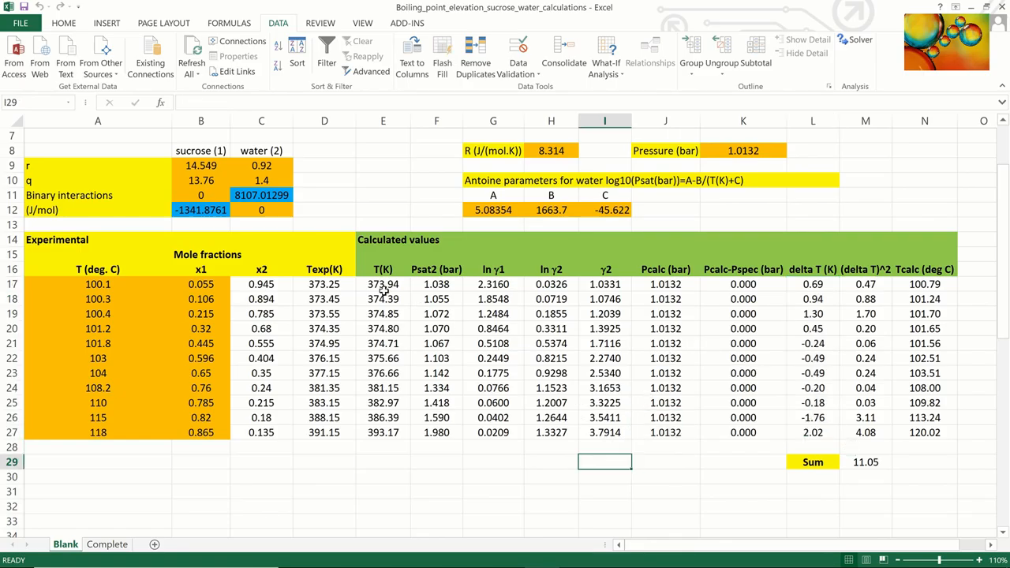
{"action": "left_click", "coordinate": [261, 195]}
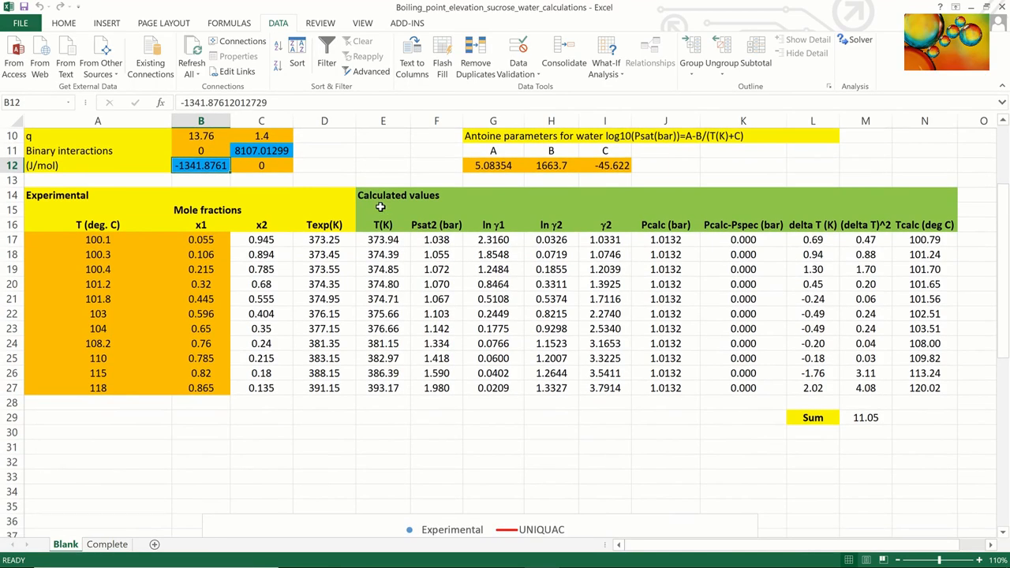
Step: Scroll down to the chart of experimental versus UNIQUAC boiling temperature against sucrose mole fraction
{"action": "scroll", "scroll_direction": "down", "scroll_amount": 3}
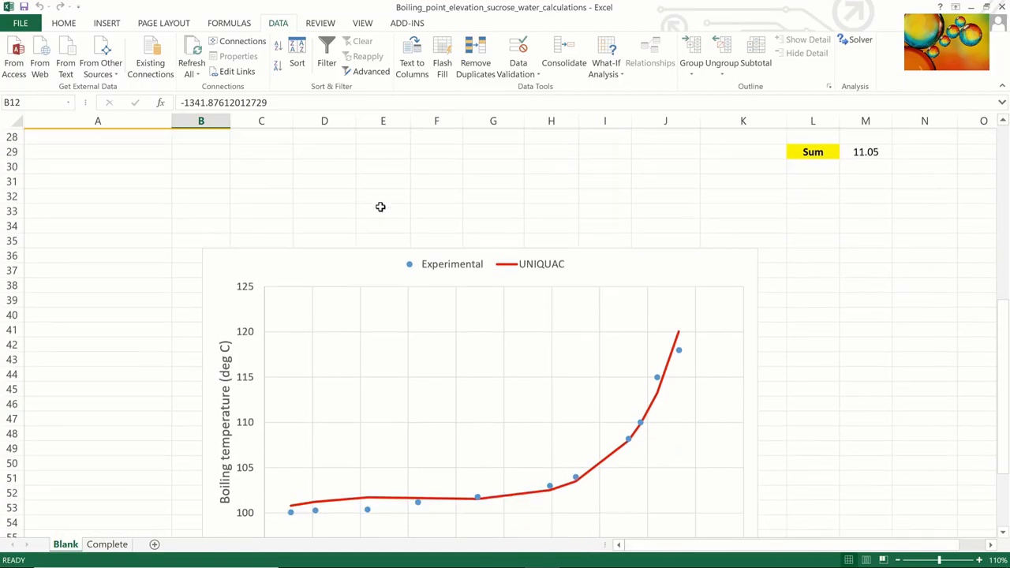
{"action": "scroll", "scroll_direction": "down", "scroll_amount": 3}
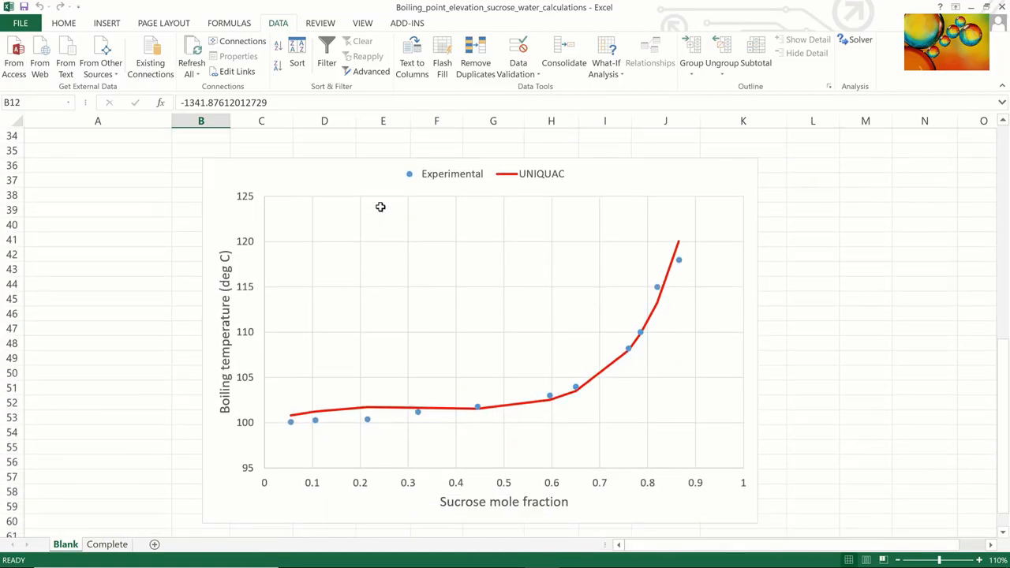
{"action": "mouse_move", "coordinate": [872, 186]}
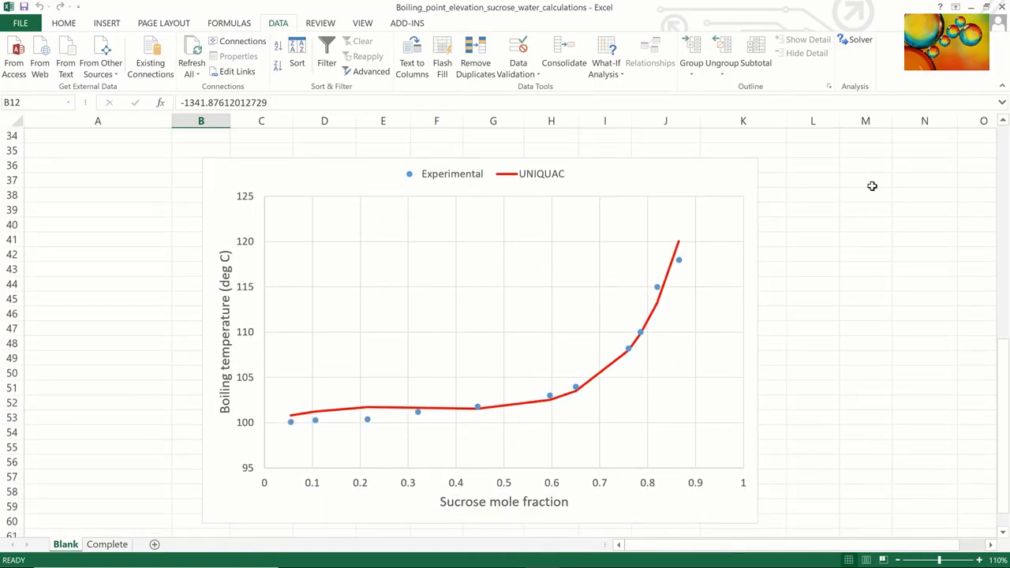